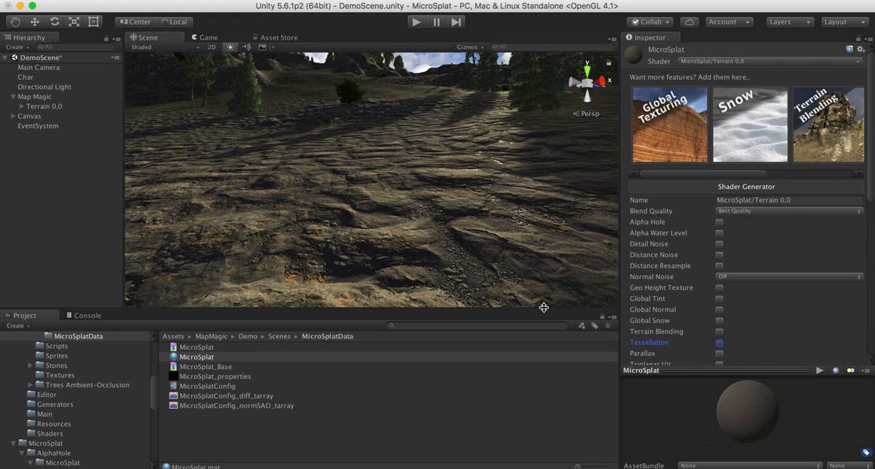
{"action": "mouse_move", "coordinate": [671, 282]}
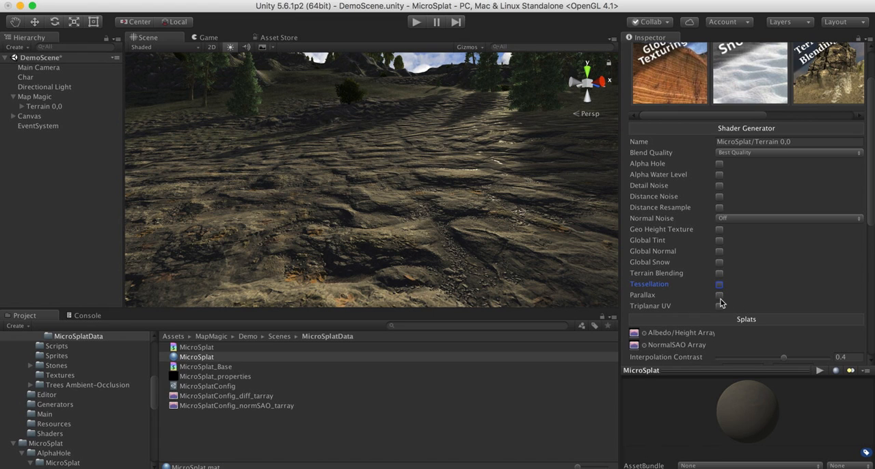
{"action": "mouse_move", "coordinate": [705, 287]}
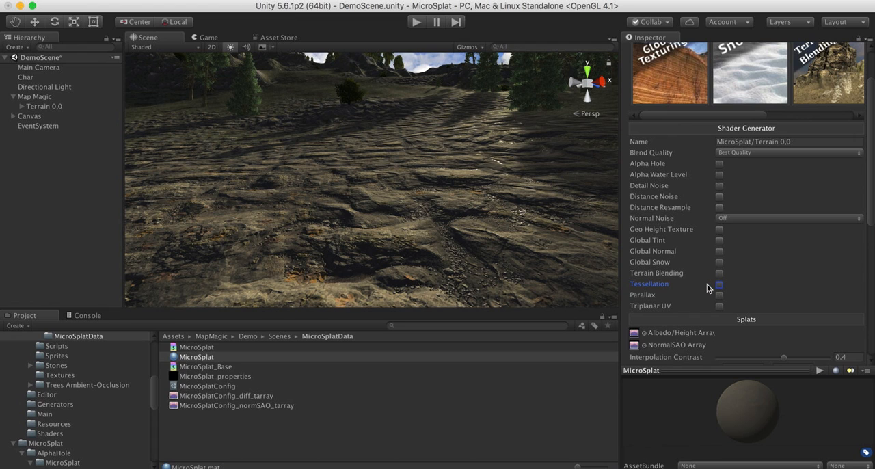
{"action": "mouse_move", "coordinate": [709, 287]}
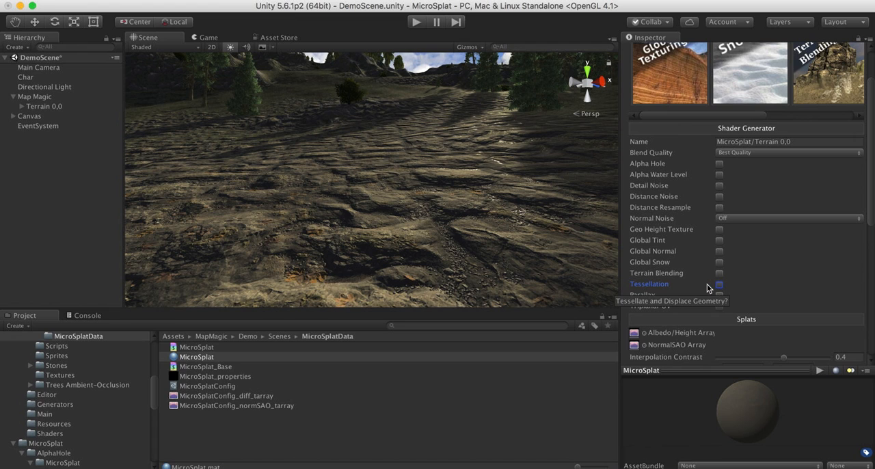
Step: Enable Tessellation in the MicroSplat shader generator so the terrain geometry displaces
{"action": "left_click", "coordinate": [718, 284]}
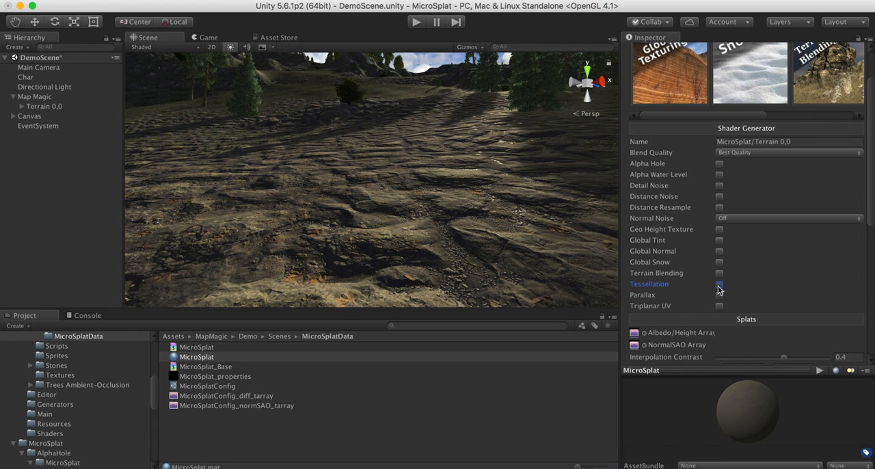
{"action": "left_click", "coordinate": [717, 285]}
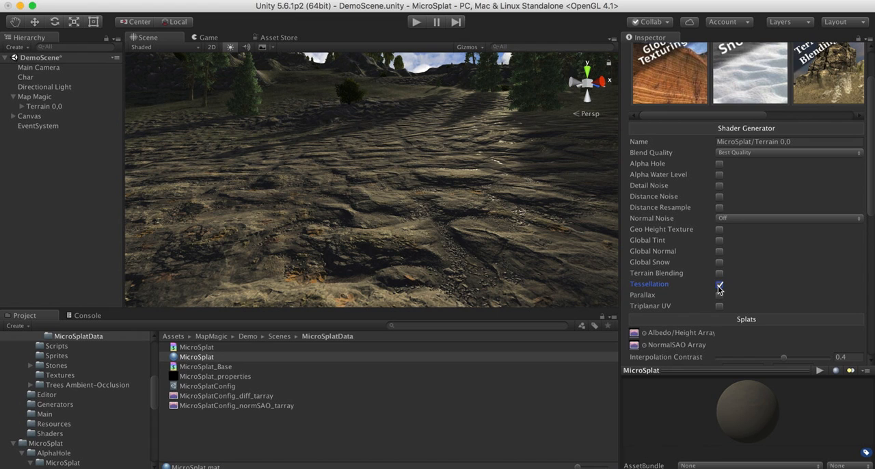
{"action": "left_click", "coordinate": [718, 285]}
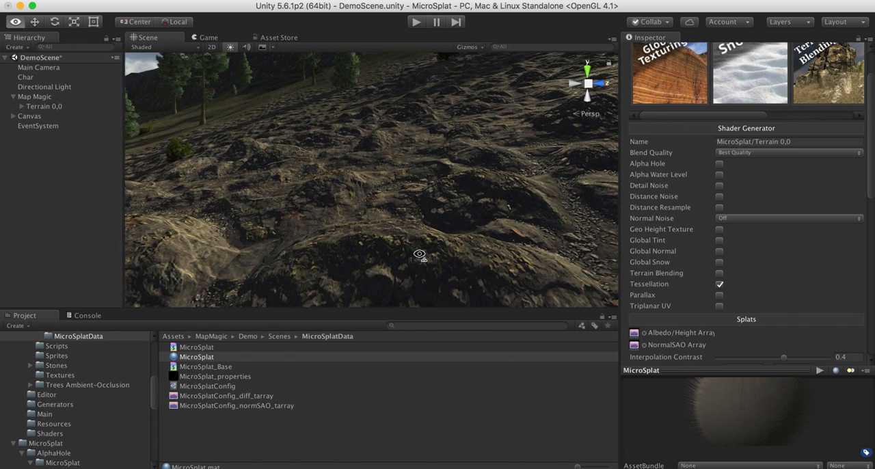
{"action": "left_click_drag", "start_coordinate": [418, 254], "coordinate": [537, 216]}
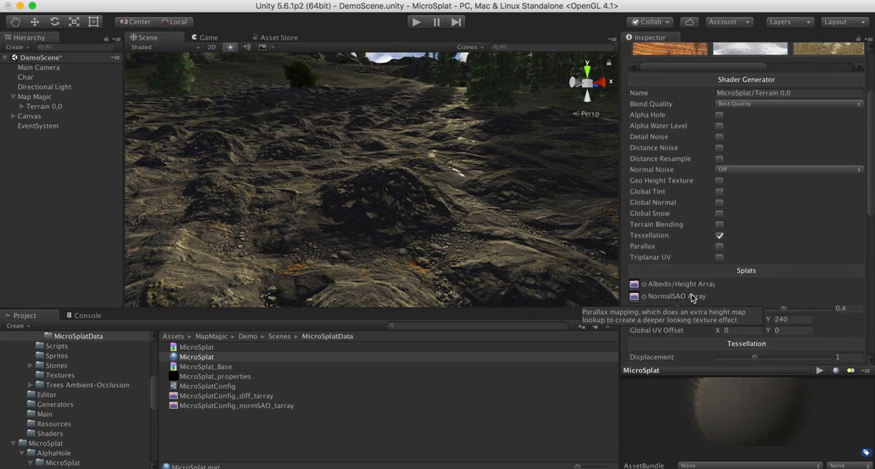
Step: Compare displacement at 0, then restore the Tessellation Displacement to about 0.97
{"action": "scroll", "scroll_direction": "down", "scroll_amount": 3}
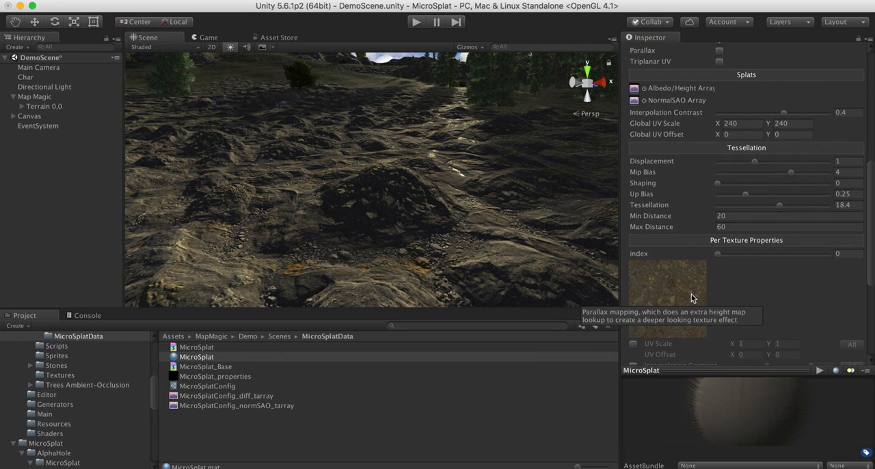
{"action": "scroll", "scroll_direction": "down", "scroll_amount": 3}
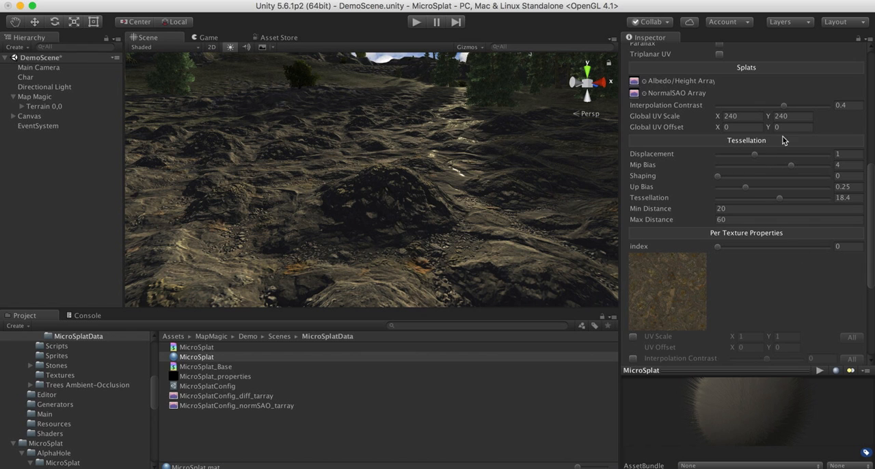
{"action": "mouse_move", "coordinate": [766, 162]}
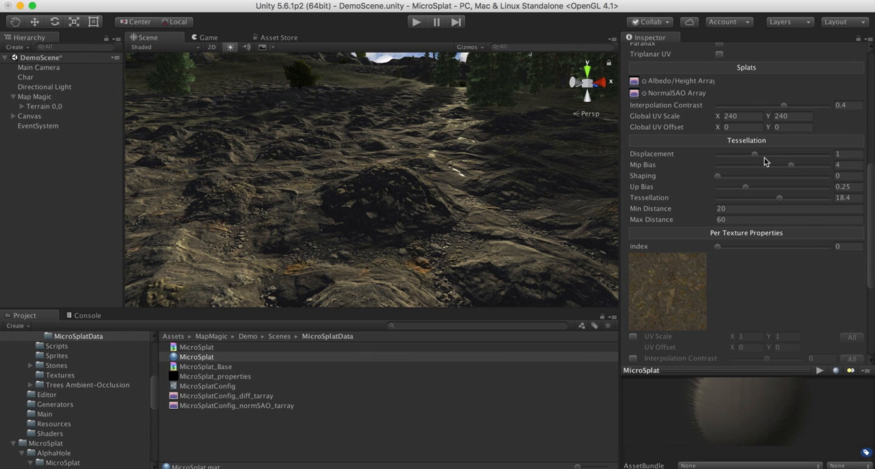
{"action": "left_click_drag", "start_coordinate": [755, 155], "coordinate": [716, 155]}
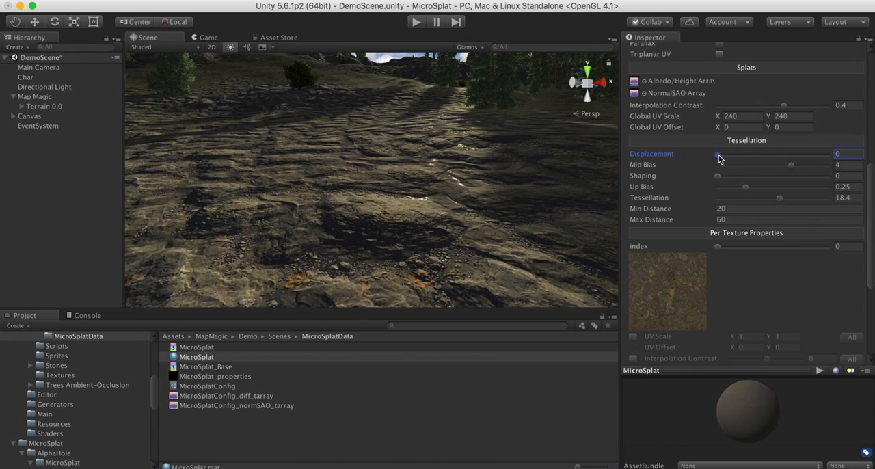
{"action": "left_click_drag", "start_coordinate": [716, 153], "coordinate": [745, 154]}
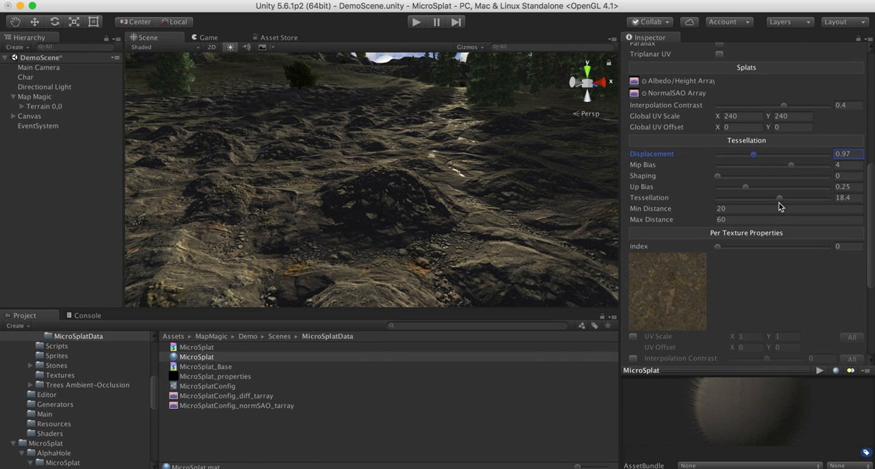
{"action": "mouse_move", "coordinate": [779, 202]}
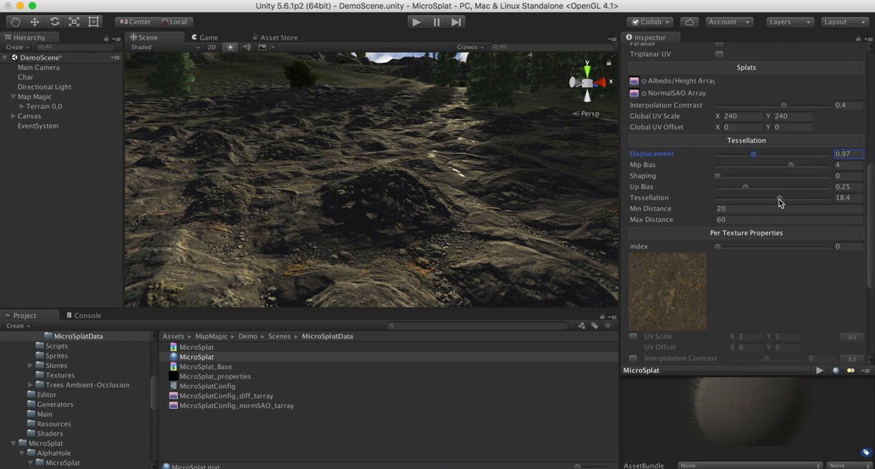
{"action": "mouse_move", "coordinate": [618, 205]}
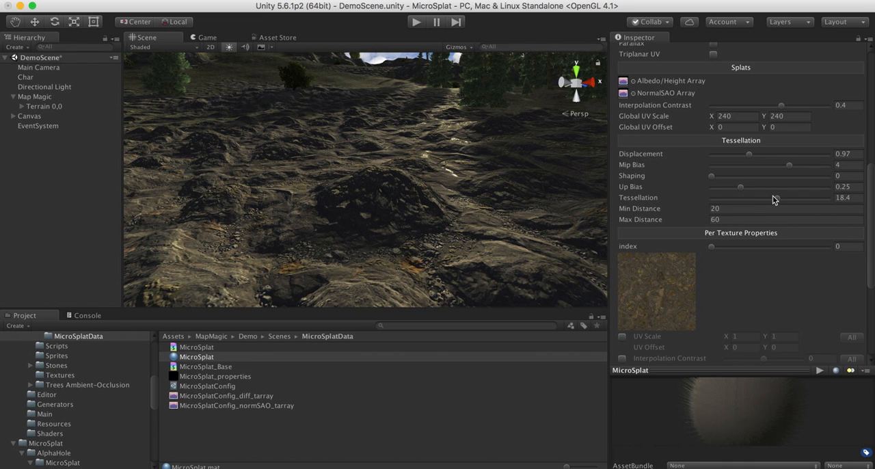
Step: Try tessellation amounts of 7.4, 2.5 and 21, settling at 16.6
{"action": "left_click_drag", "start_coordinate": [777, 197], "coordinate": [758, 197]}
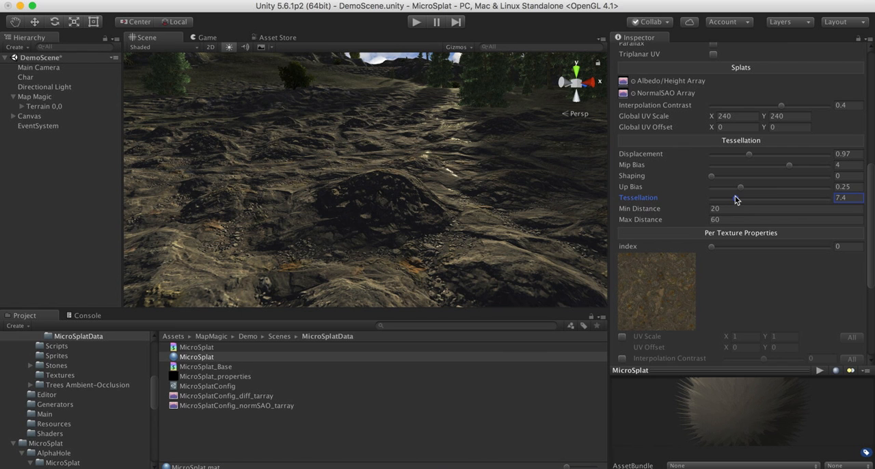
{"action": "left_click_drag", "start_coordinate": [750, 196], "coordinate": [727, 197]}
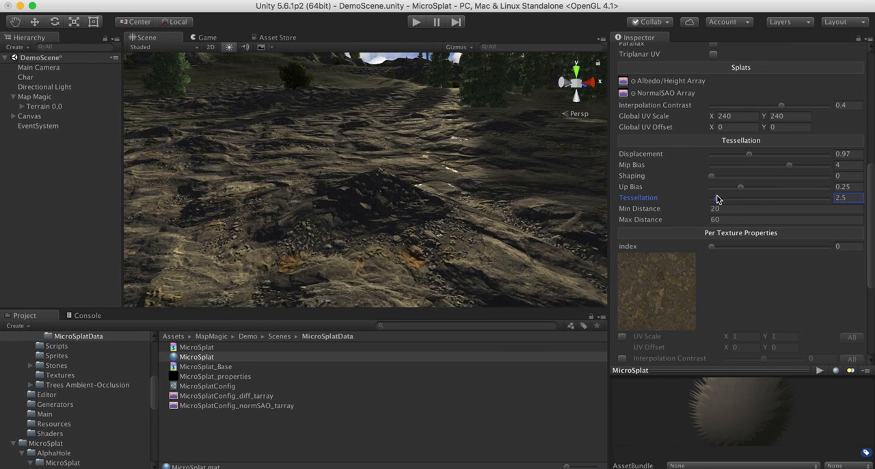
{"action": "left_click_drag", "start_coordinate": [741, 197], "coordinate": [787, 197]}
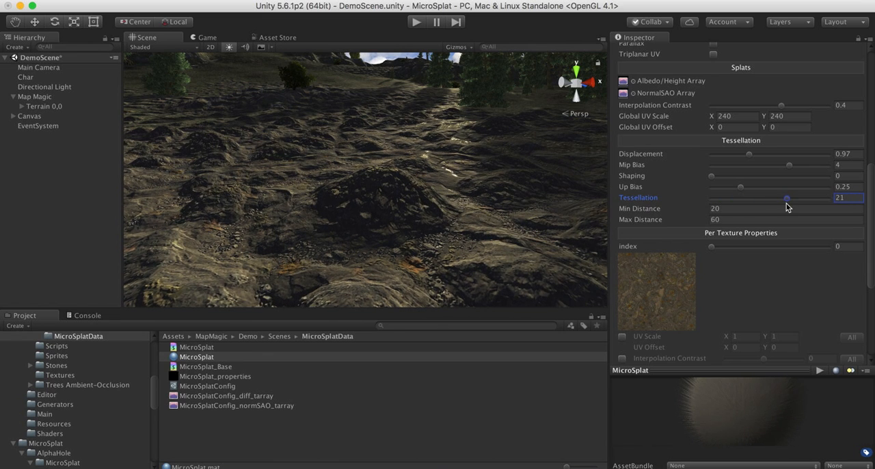
{"action": "left_click_drag", "start_coordinate": [788, 197], "coordinate": [772, 197]}
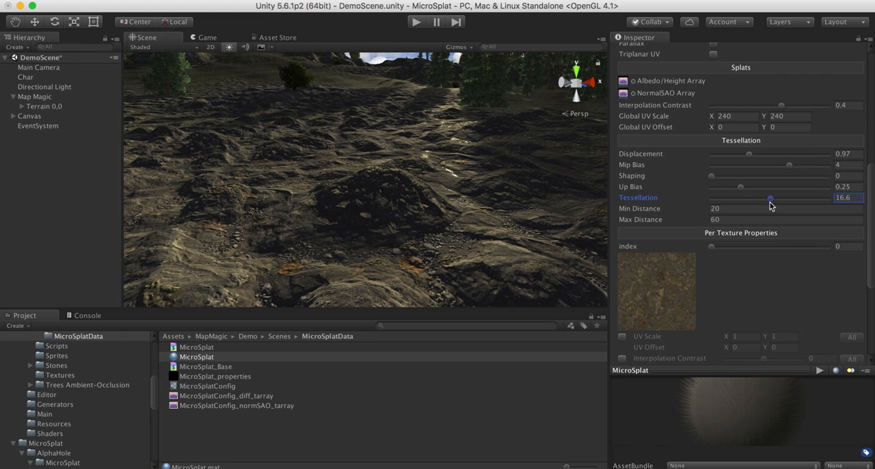
{"action": "mouse_move", "coordinate": [753, 192]}
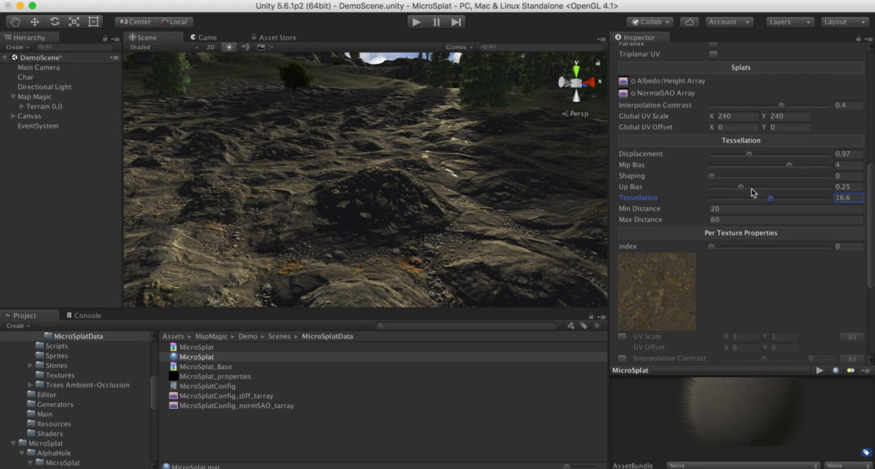
{"action": "mouse_move", "coordinate": [643, 178]}
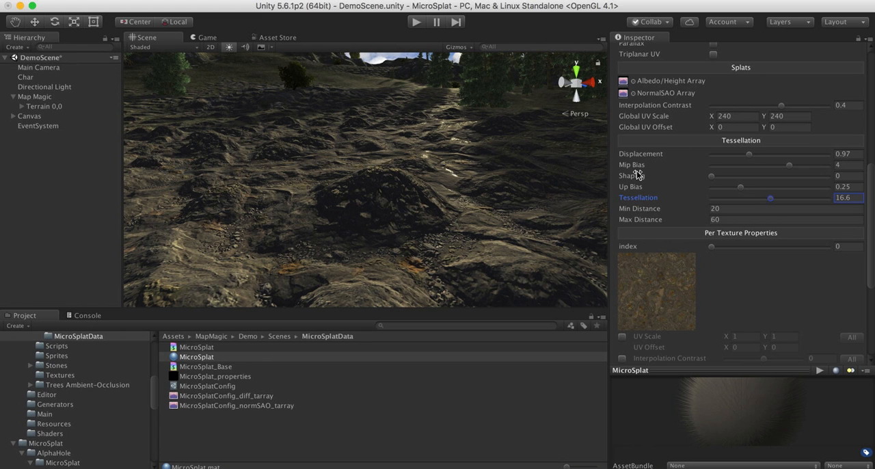
{"action": "mouse_move", "coordinate": [792, 173]}
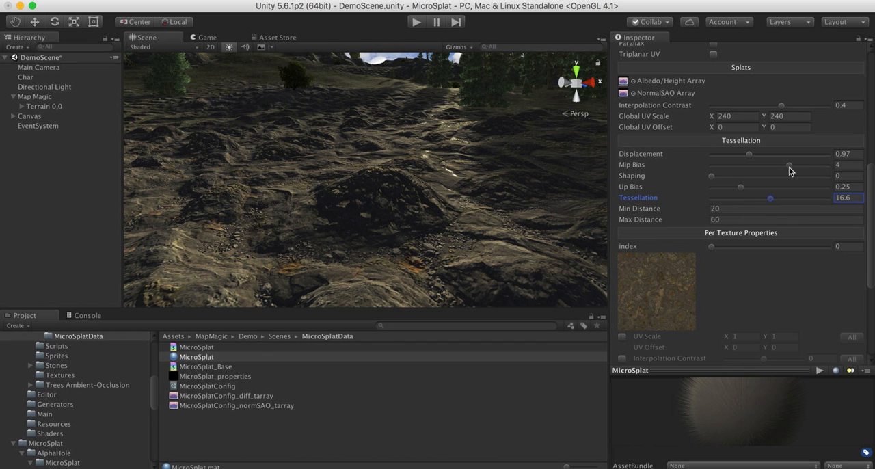
{"action": "left_click_drag", "start_coordinate": [787, 164], "coordinate": [712, 164]}
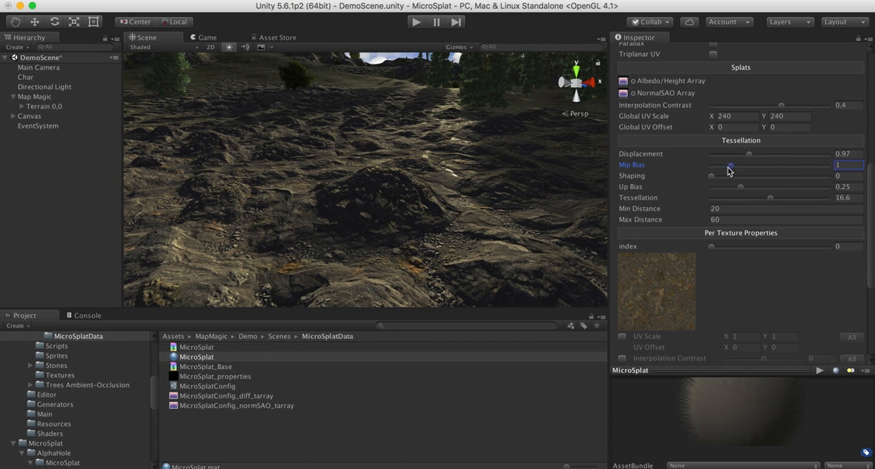
{"action": "left_click_drag", "start_coordinate": [728, 164], "coordinate": [711, 164]}
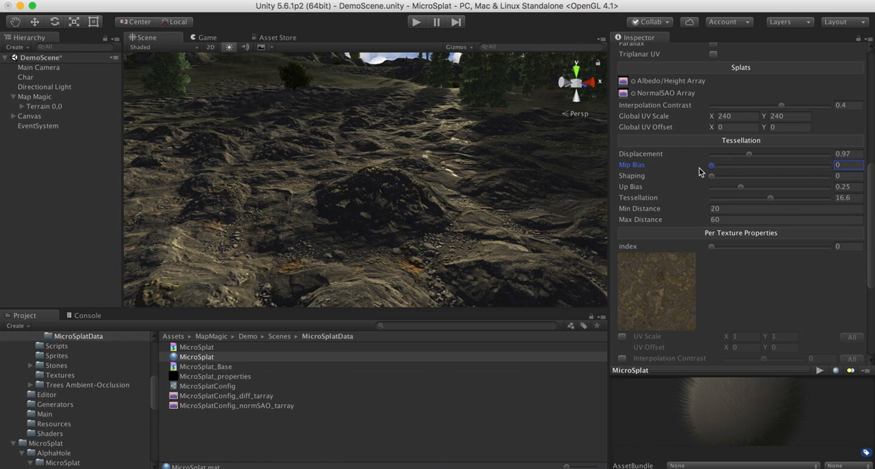
{"action": "left_click_drag", "start_coordinate": [712, 165], "coordinate": [810, 164]}
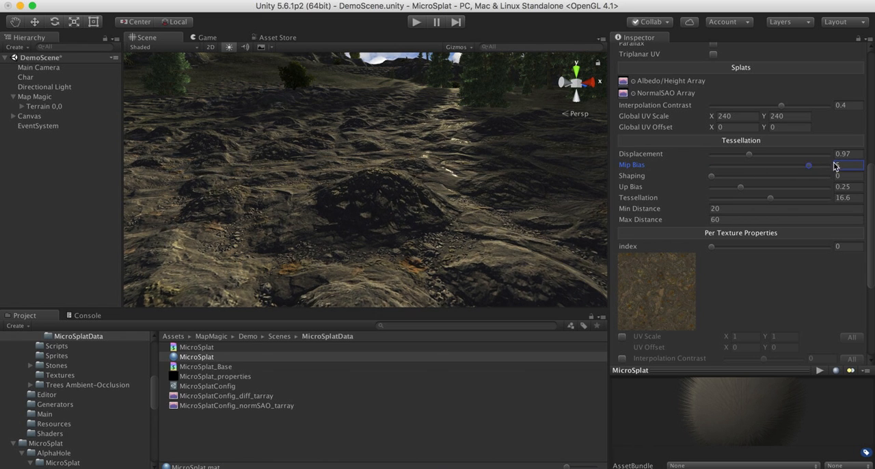
{"action": "left_click_drag", "start_coordinate": [810, 166], "coordinate": [848, 165]}
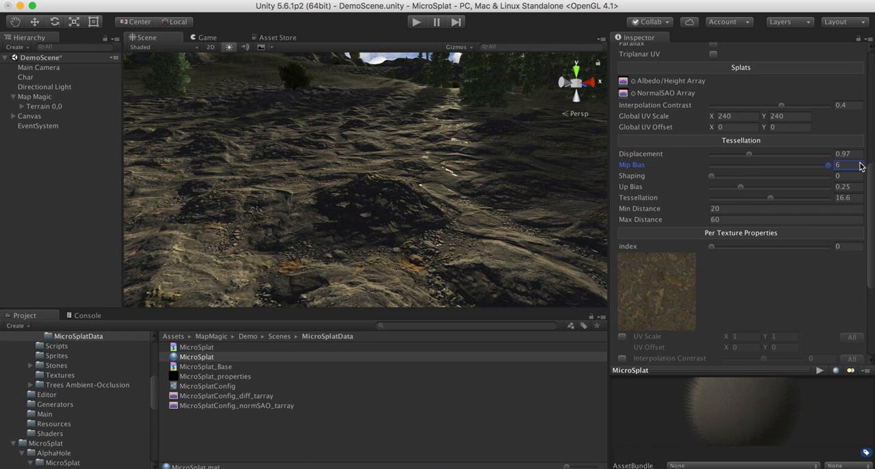
{"action": "left_click_drag", "start_coordinate": [848, 165], "coordinate": [749, 165]}
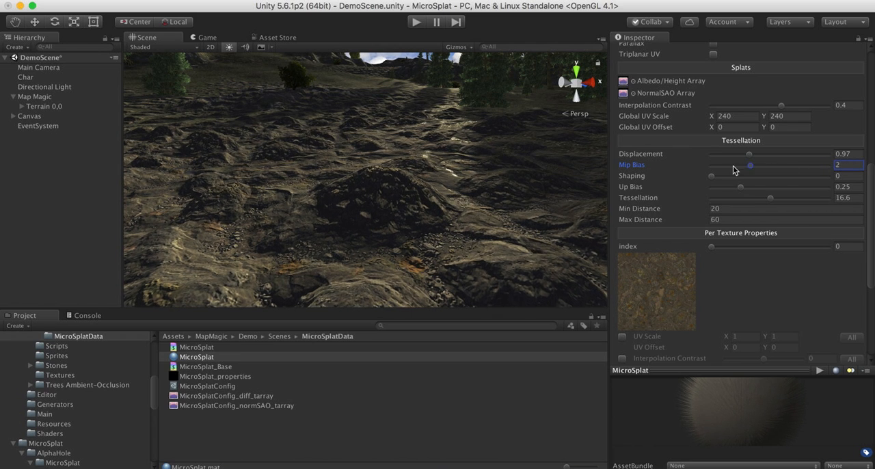
{"action": "left_click_drag", "start_coordinate": [750, 164], "coordinate": [771, 164]}
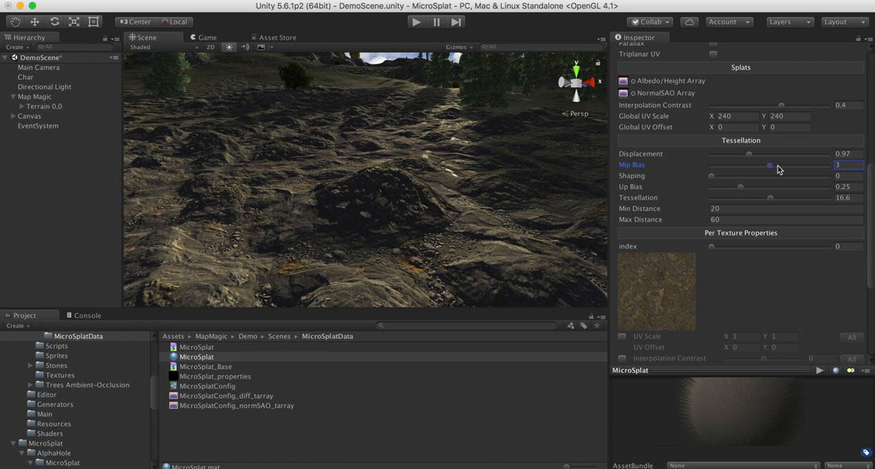
{"action": "left_click_drag", "start_coordinate": [768, 166], "coordinate": [791, 166]}
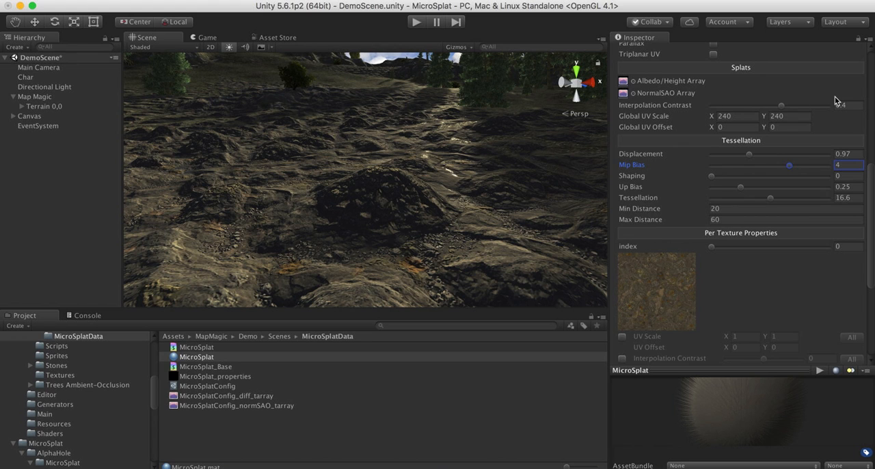
Step: Try Tessellation Shaping near 1 and 0.44 over spiky terrain, then leave it at 0
{"action": "left_click", "coordinate": [711, 175]}
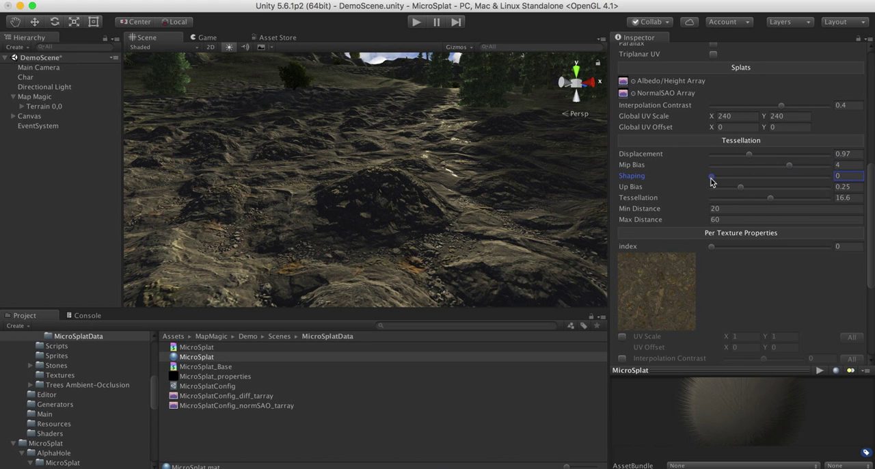
{"action": "left_click_drag", "start_coordinate": [711, 175], "coordinate": [785, 175]}
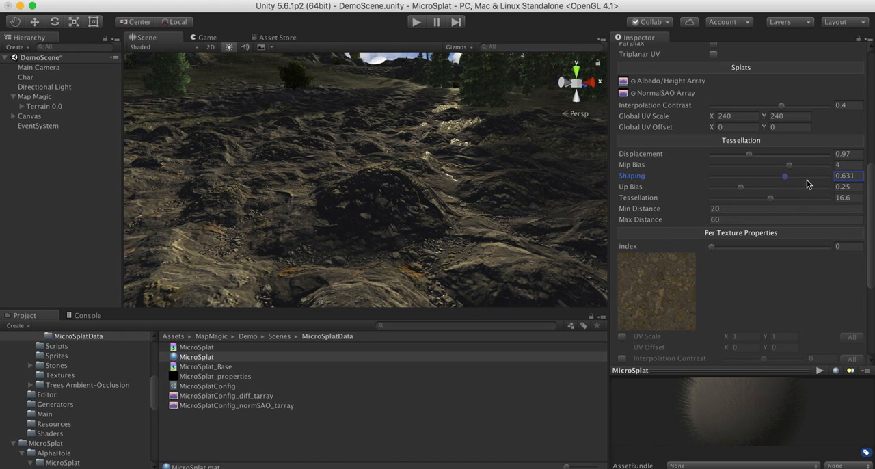
{"action": "left_click_drag", "start_coordinate": [785, 177], "coordinate": [810, 176]}
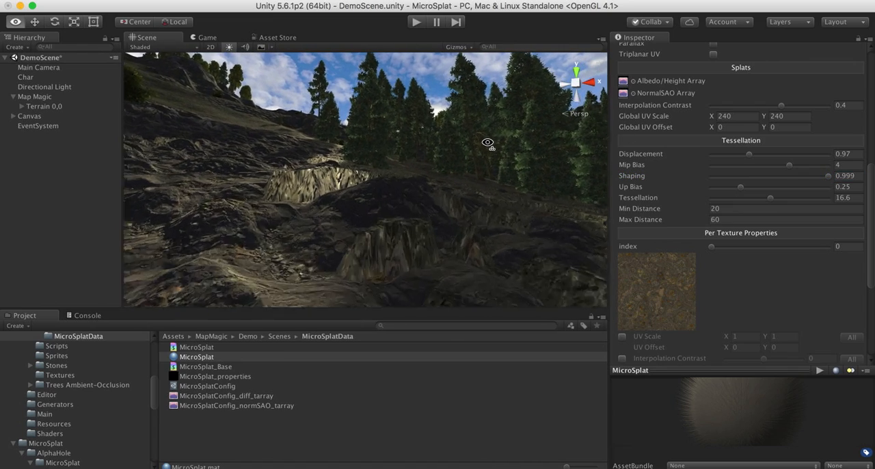
{"action": "left_click_drag", "start_coordinate": [487, 143], "coordinate": [600, 273]}
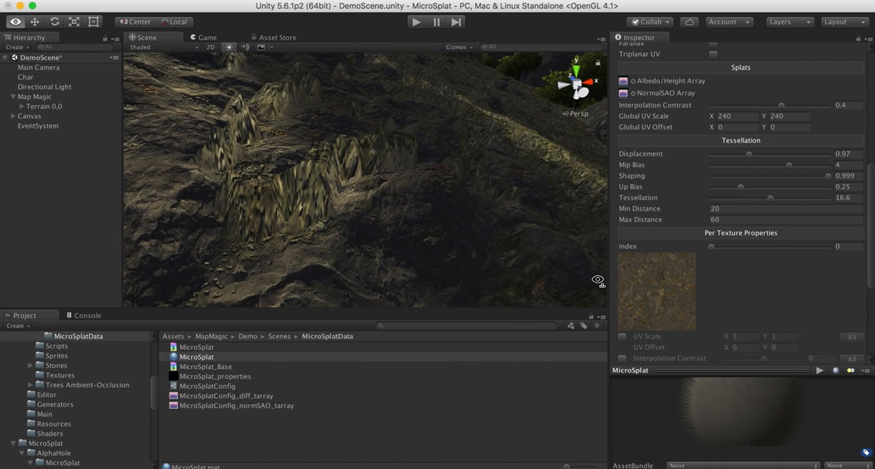
{"action": "mouse_move", "coordinate": [823, 181]}
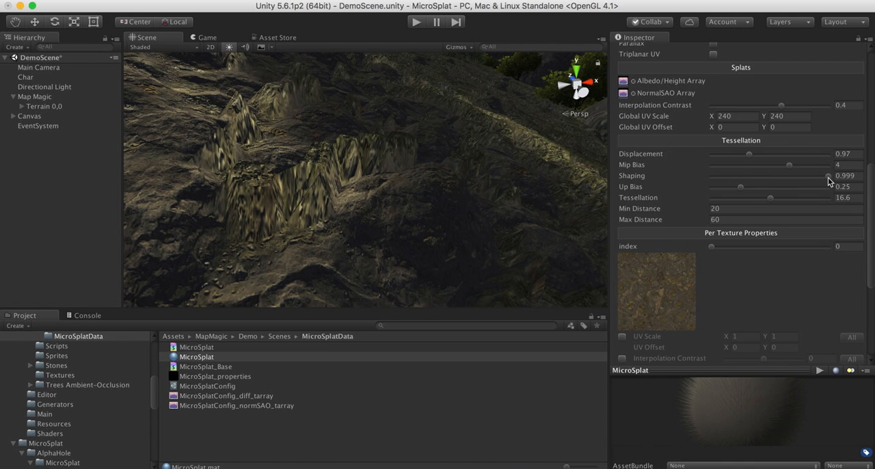
{"action": "left_click_drag", "start_coordinate": [827, 176], "coordinate": [763, 177]}
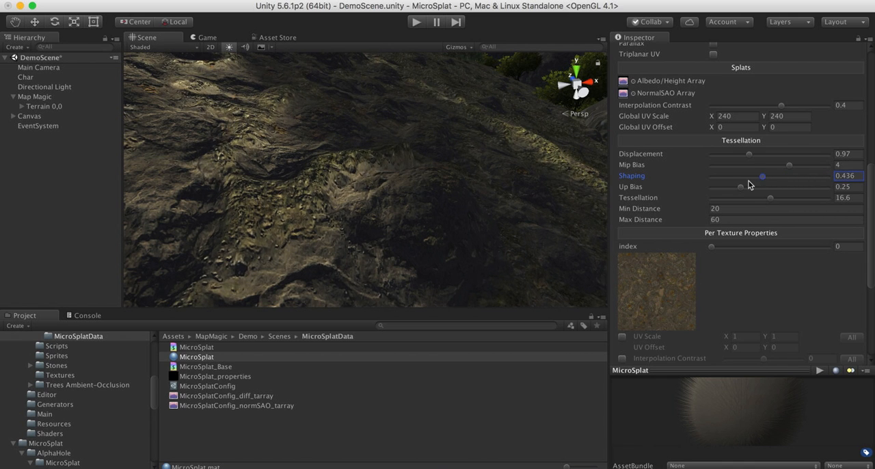
{"action": "left_click_drag", "start_coordinate": [763, 175], "coordinate": [711, 175]}
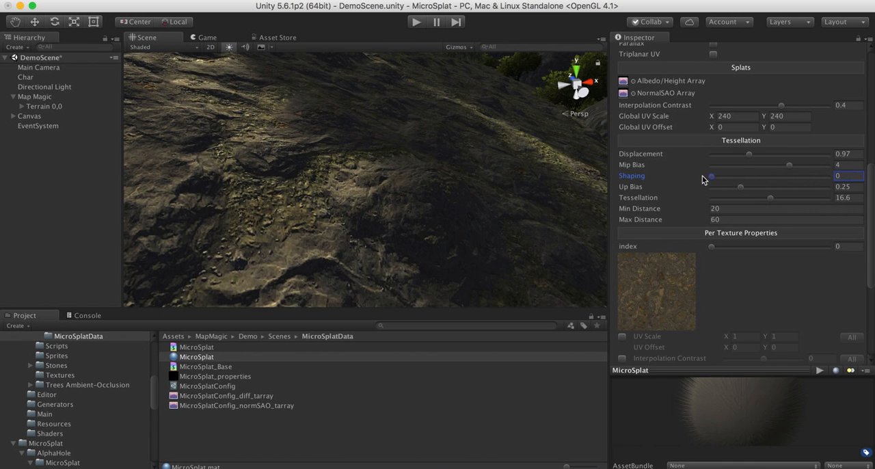
{"action": "left_click_drag", "start_coordinate": [710, 176], "coordinate": [737, 176]}
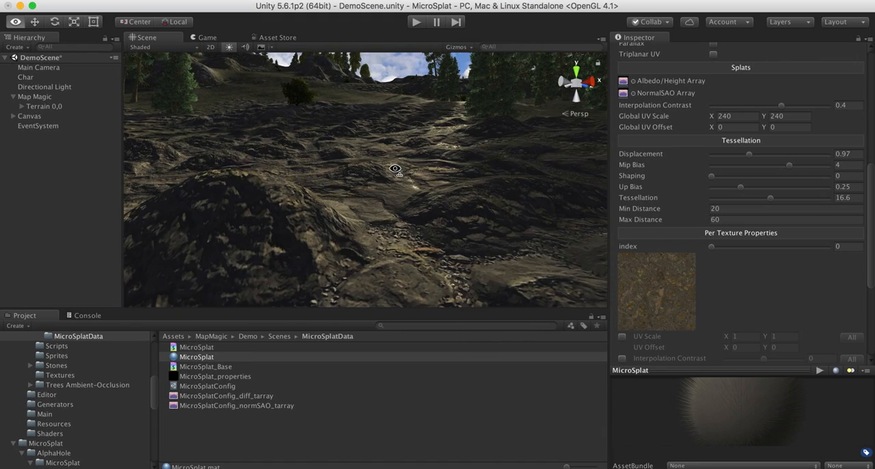
Step: Fly to a steep hillside and try up bias at its maximum, 0.64 and 0
{"action": "left_click_drag", "start_coordinate": [395, 170], "coordinate": [317, 151]}
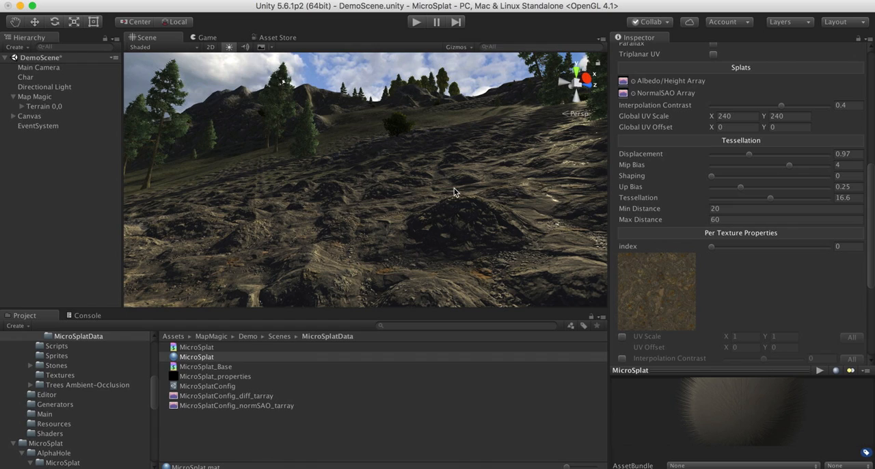
{"action": "left_click_drag", "start_coordinate": [454, 192], "coordinate": [354, 169]}
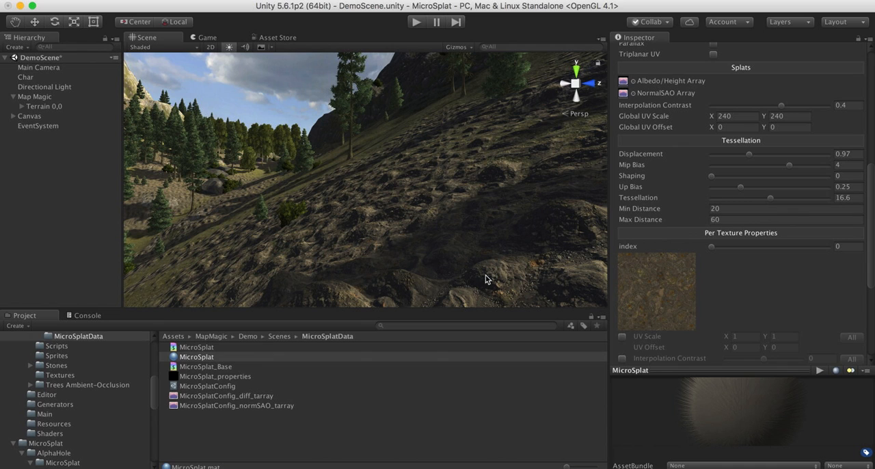
{"action": "mouse_move", "coordinate": [369, 204]}
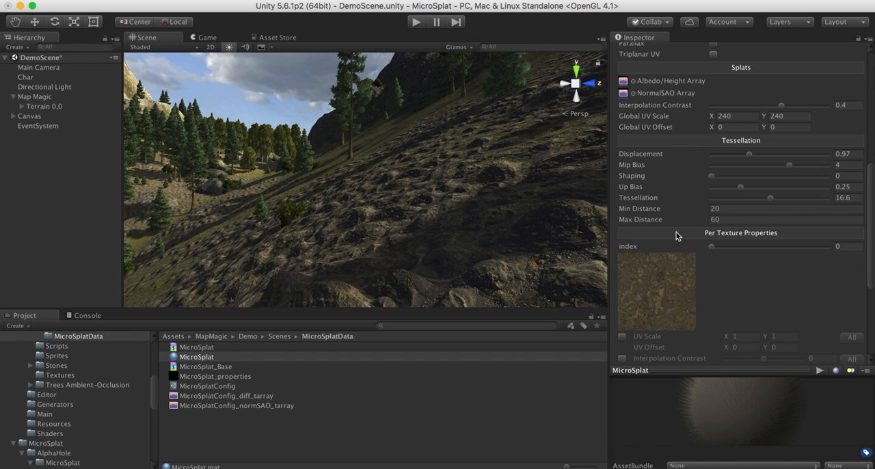
{"action": "mouse_move", "coordinate": [753, 194]}
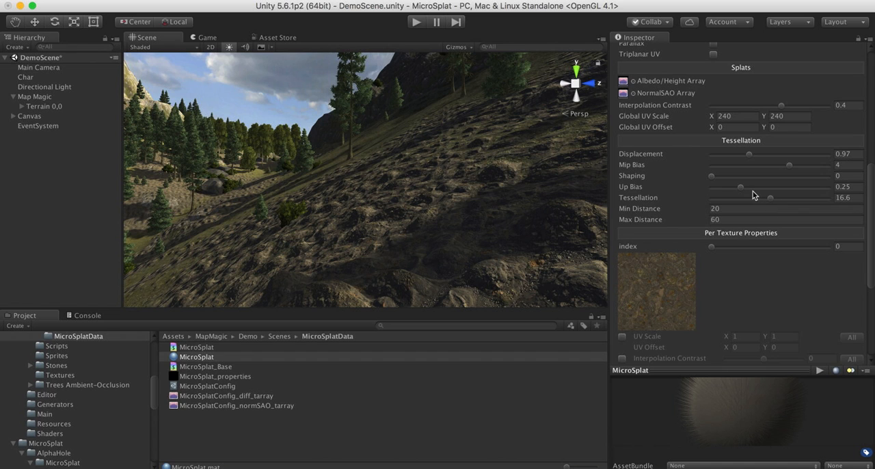
{"action": "mouse_move", "coordinate": [740, 192]}
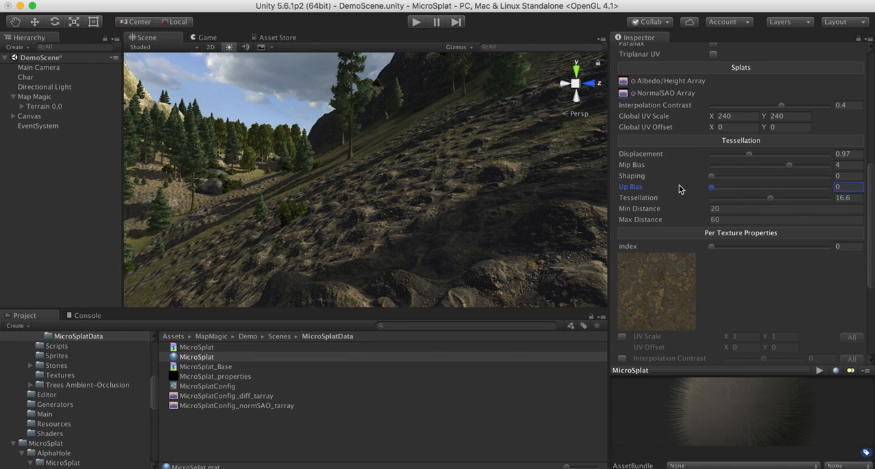
{"action": "mouse_move", "coordinate": [689, 189]}
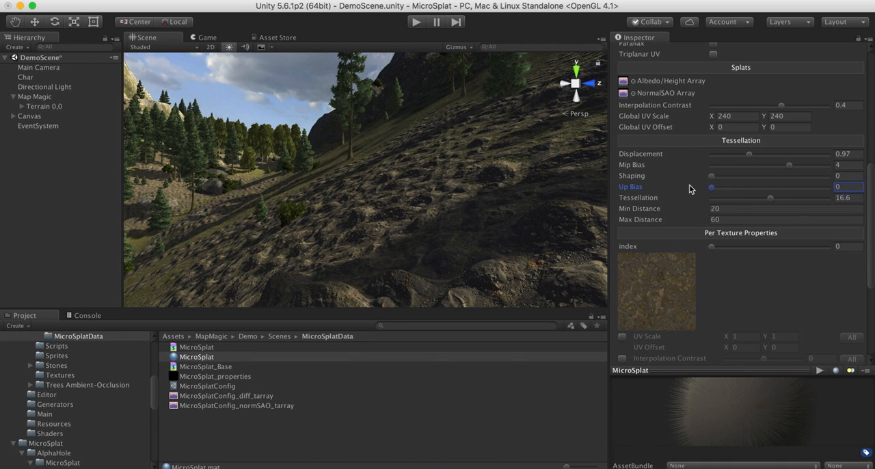
{"action": "left_click_drag", "start_coordinate": [711, 186], "coordinate": [718, 186]}
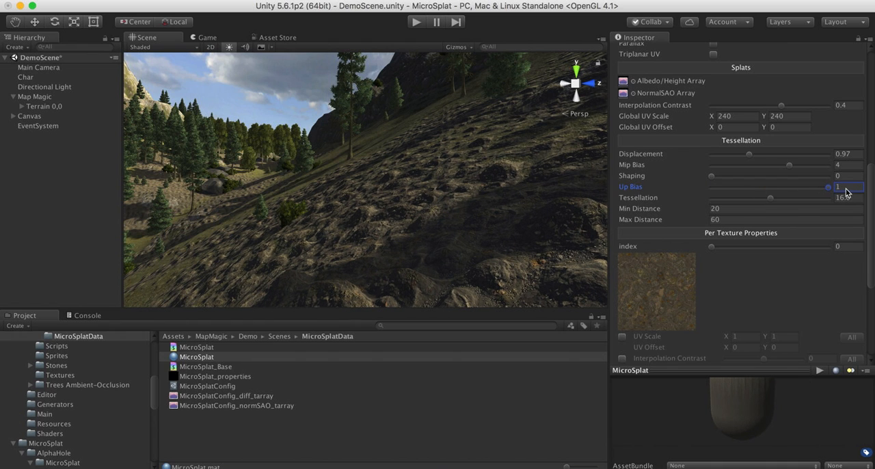
{"action": "left_click_drag", "start_coordinate": [828, 186], "coordinate": [785, 186]}
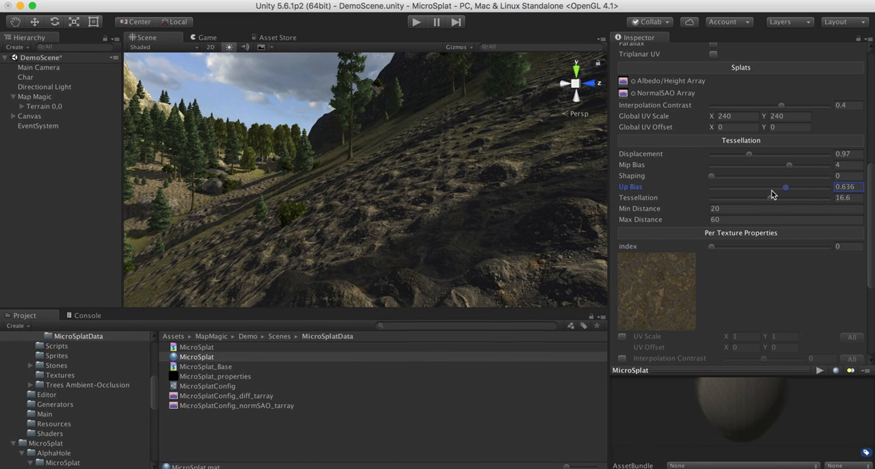
{"action": "left_click_drag", "start_coordinate": [785, 186], "coordinate": [827, 186]}
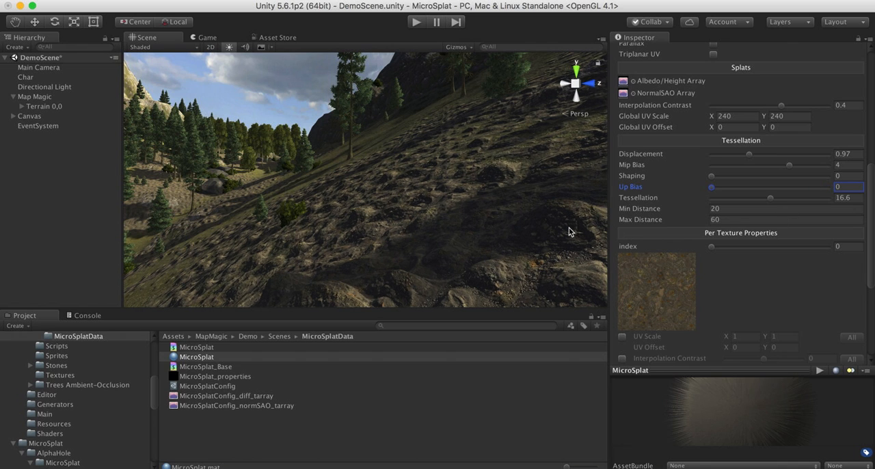
Step: Fine-tune the Tessellation Up Bias through 0.16 and 0.2, settling near 0.1
{"action": "left_click_drag", "start_coordinate": [711, 186], "coordinate": [731, 186]}
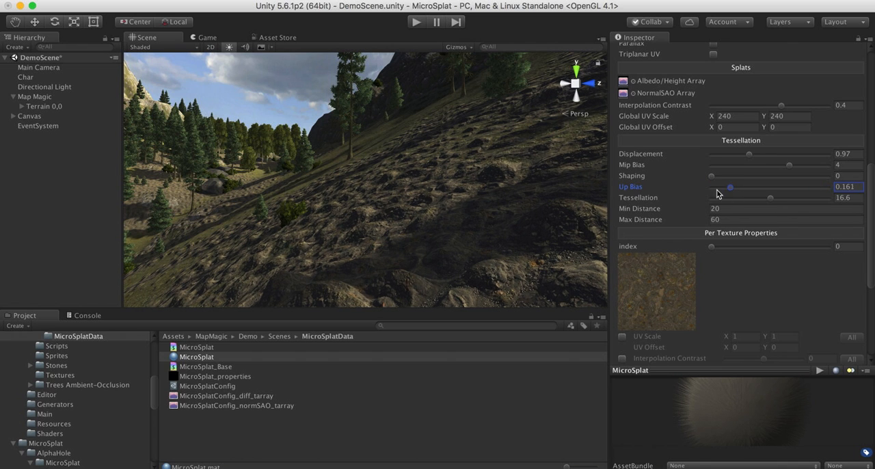
{"action": "left_click_drag", "start_coordinate": [730, 186], "coordinate": [711, 186]}
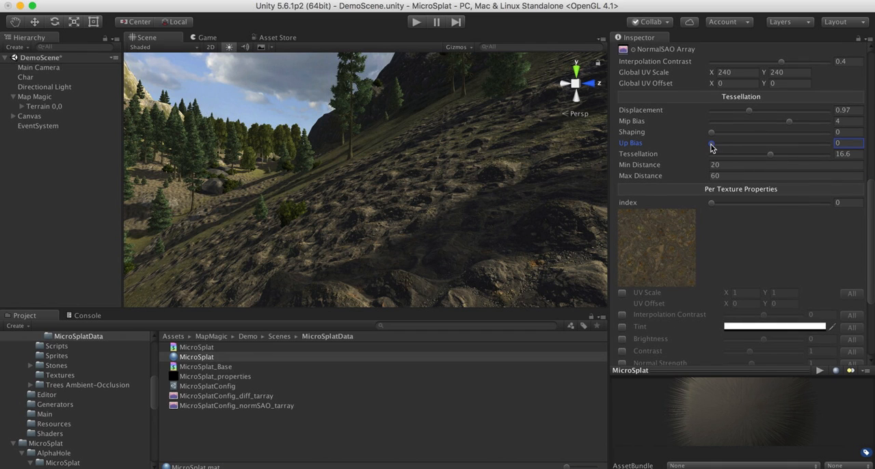
{"action": "left_click_drag", "start_coordinate": [712, 143], "coordinate": [736, 142]}
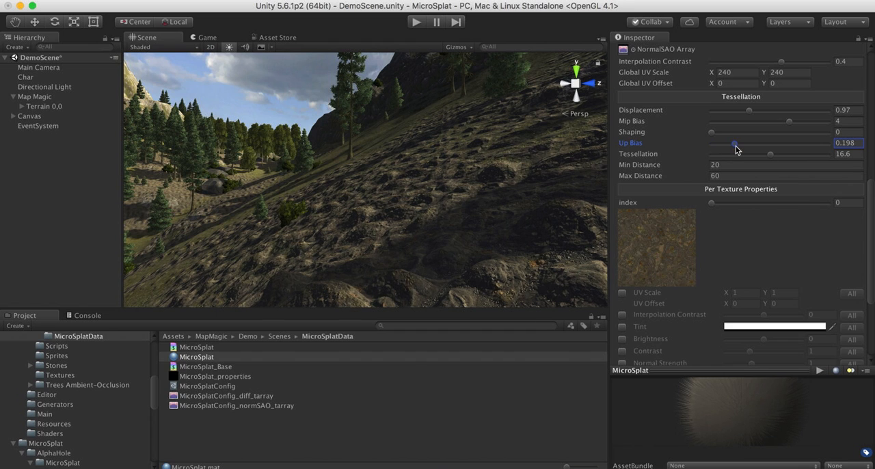
{"action": "left_click_drag", "start_coordinate": [736, 145], "coordinate": [723, 145]}
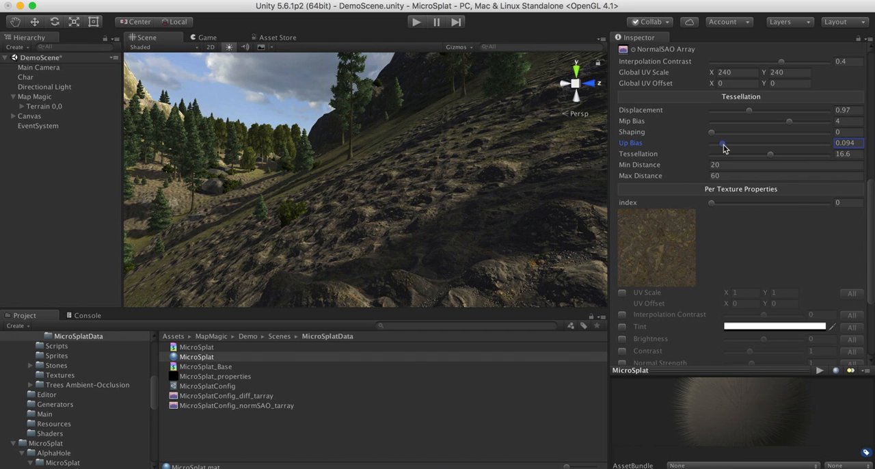
{"action": "left_click_drag", "start_coordinate": [722, 143], "coordinate": [726, 142]}
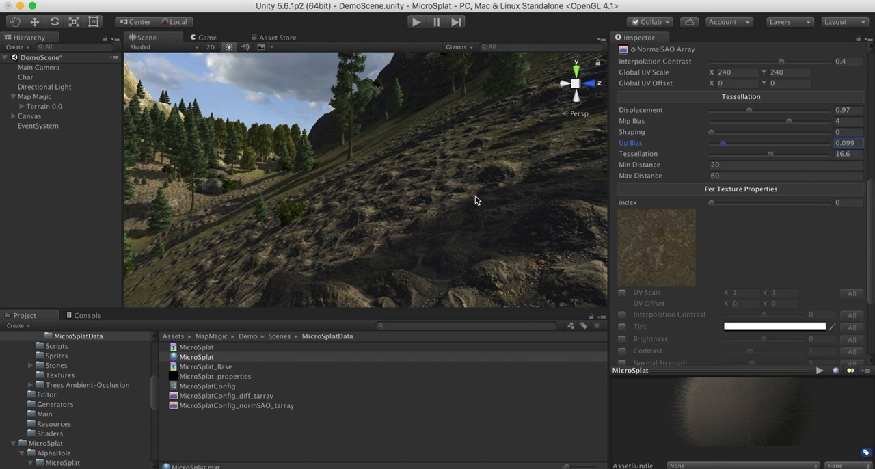
Step: Scroll the Inspector down to the Per Texture Properties and Debug sections
{"action": "scroll", "scroll_direction": "down", "scroll_amount": 3}
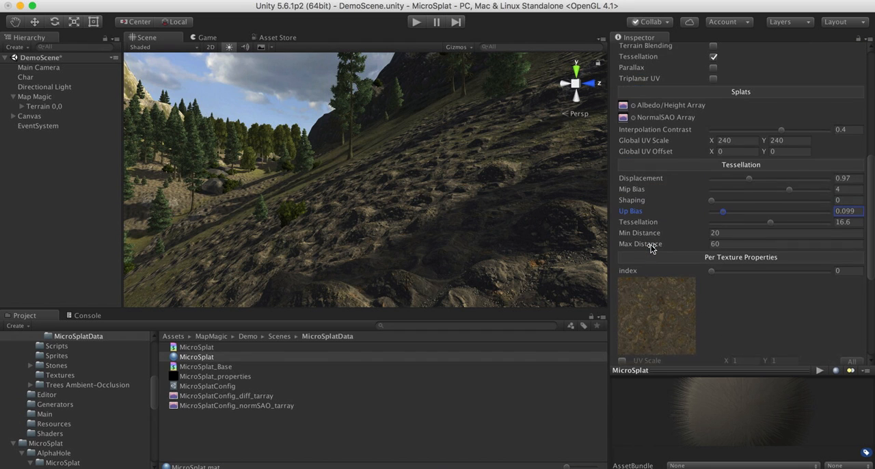
{"action": "scroll", "scroll_direction": "down", "scroll_amount": 3}
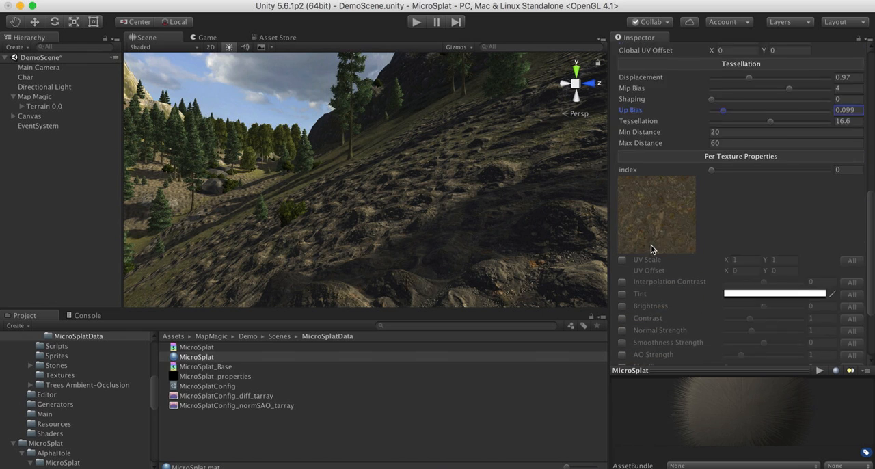
{"action": "scroll", "scroll_direction": "down", "scroll_amount": 3}
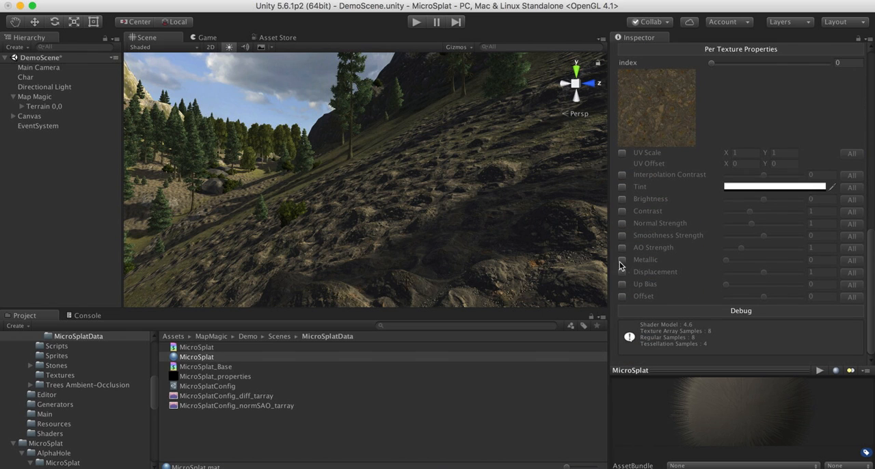
{"action": "mouse_move", "coordinate": [662, 240]}
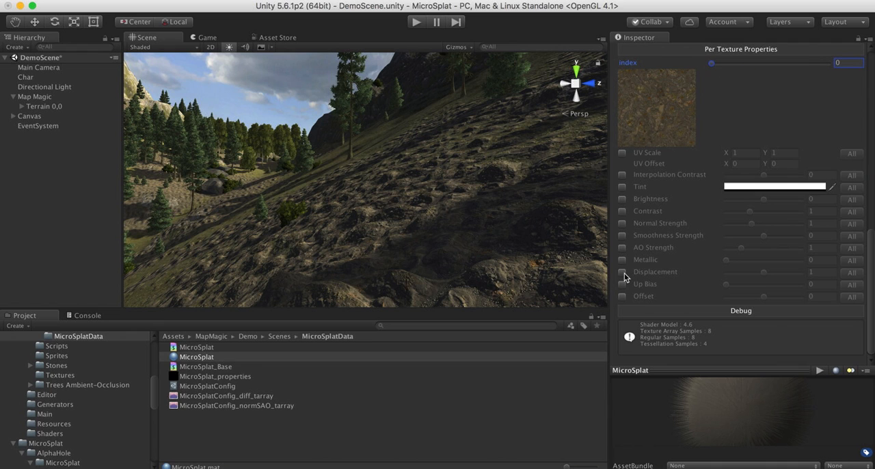
Step: Enable per-texture Displacement for the rock texture and try values around 0.74 and 1.05
{"action": "left_click", "coordinate": [621, 271]}
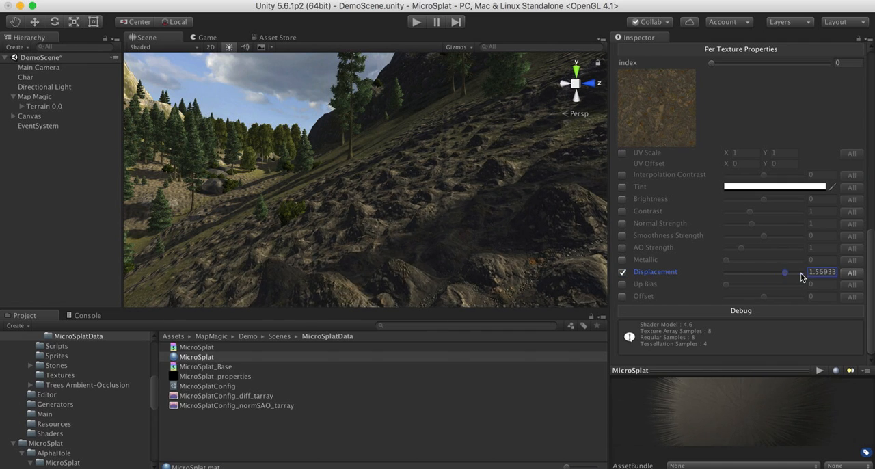
{"action": "left_click_drag", "start_coordinate": [785, 273], "coordinate": [755, 272]}
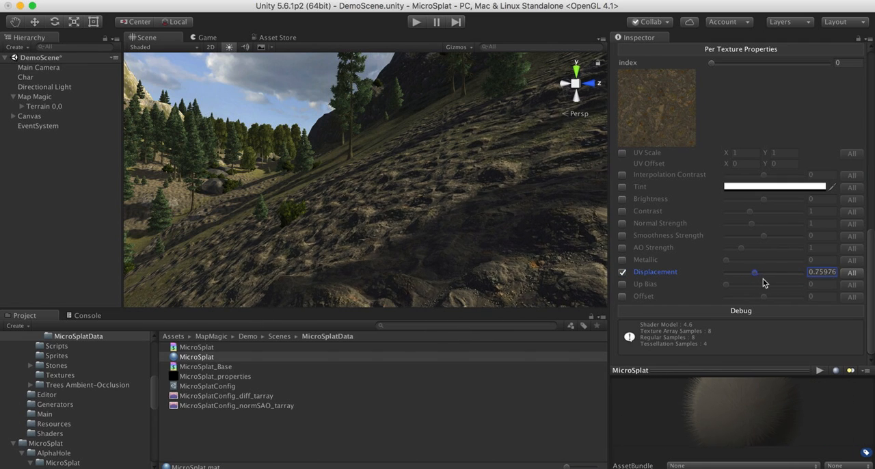
{"action": "left_click_drag", "start_coordinate": [755, 272], "coordinate": [766, 272]}
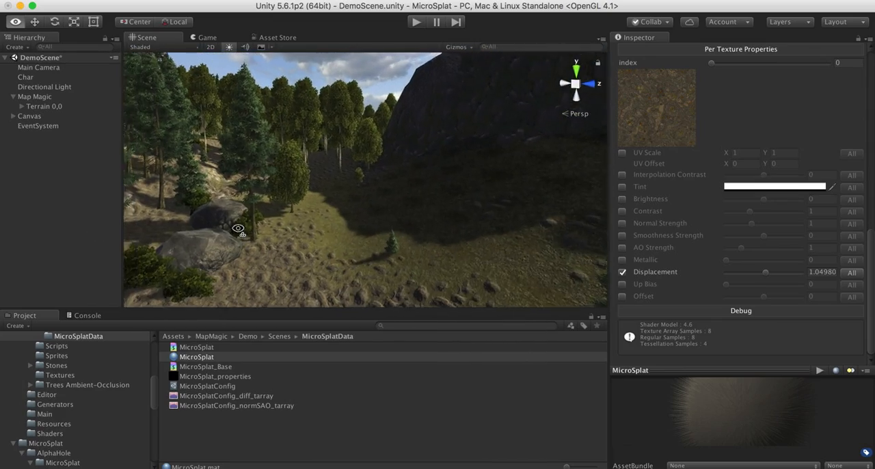
{"action": "left_click_drag", "start_coordinate": [238, 227], "coordinate": [484, 168]}
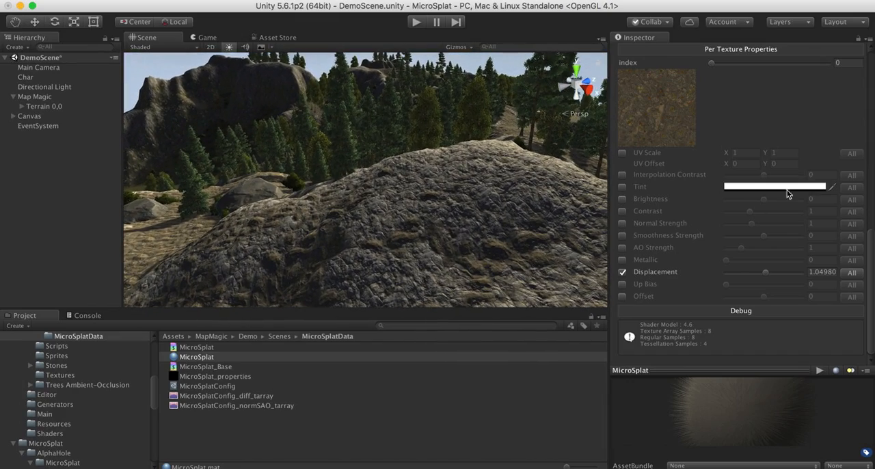
Step: Vary the rock texture displacement between 0 and about 1.03, leaving it near 0.7
{"action": "left_click_drag", "start_coordinate": [765, 271], "coordinate": [763, 271]}
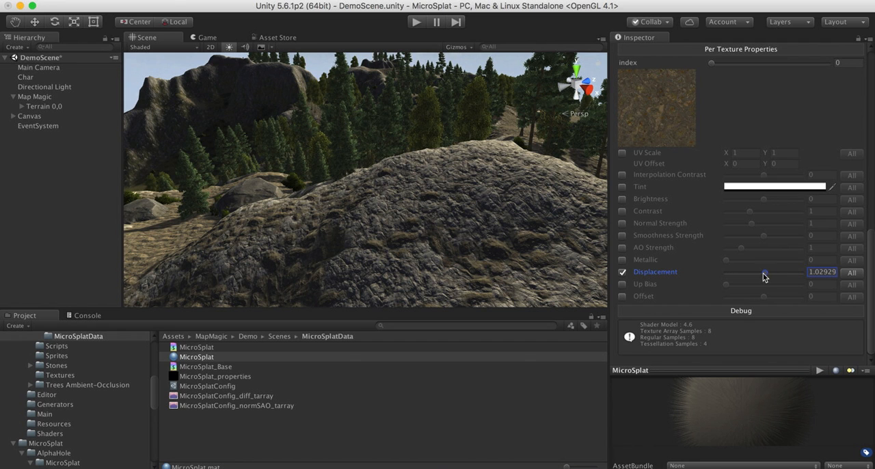
{"action": "left_click_drag", "start_coordinate": [765, 272], "coordinate": [738, 272]}
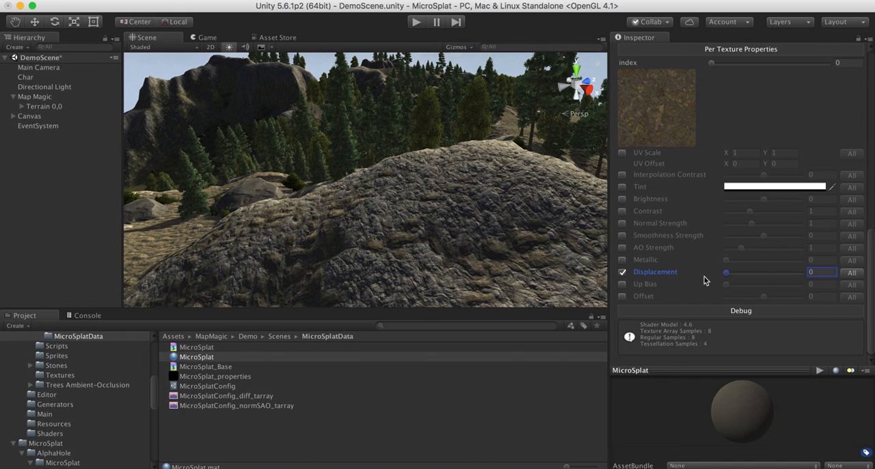
{"action": "left_click_drag", "start_coordinate": [726, 272], "coordinate": [755, 272]}
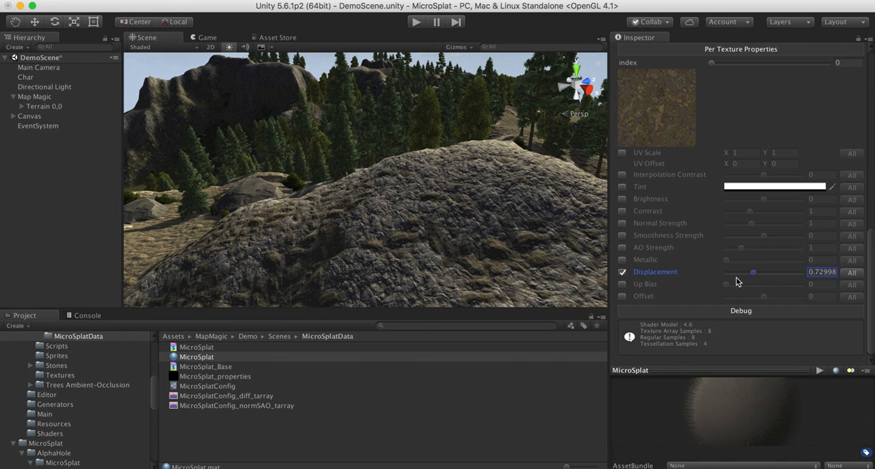
{"action": "left_click_drag", "start_coordinate": [755, 273], "coordinate": [759, 272]}
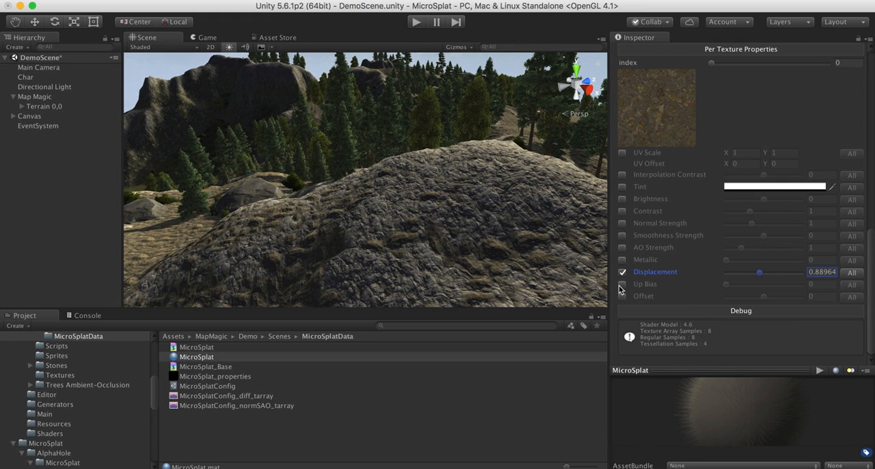
{"action": "mouse_move", "coordinate": [623, 304]}
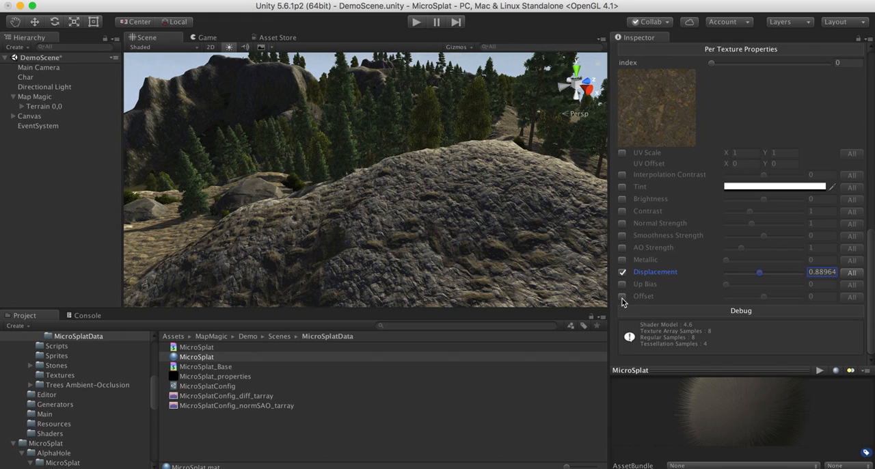
Step: Enable the rock texture's Offset override and try offsets of about 0.78 and -0.42
{"action": "left_click", "coordinate": [621, 271]}
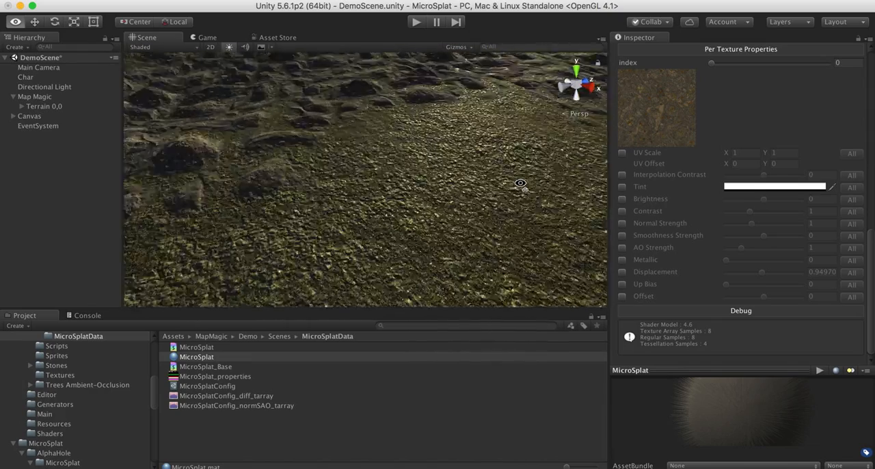
{"action": "left_click_drag", "start_coordinate": [519, 185], "coordinate": [514, 188]}
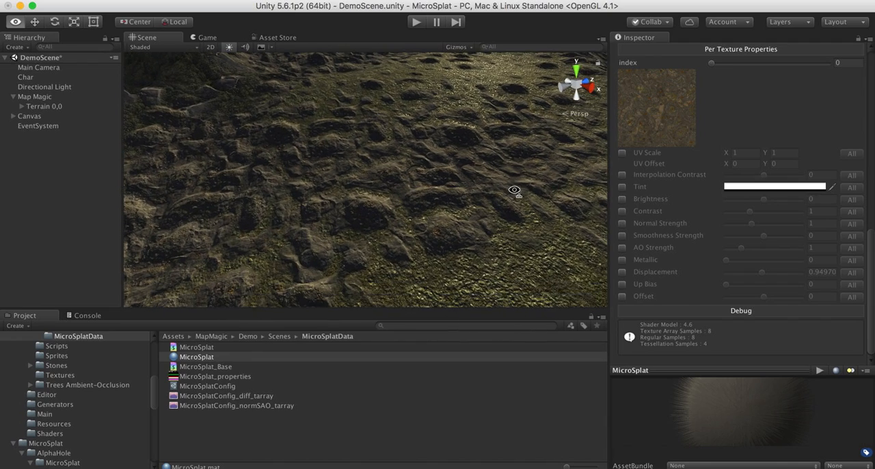
{"action": "left_click", "coordinate": [621, 295]}
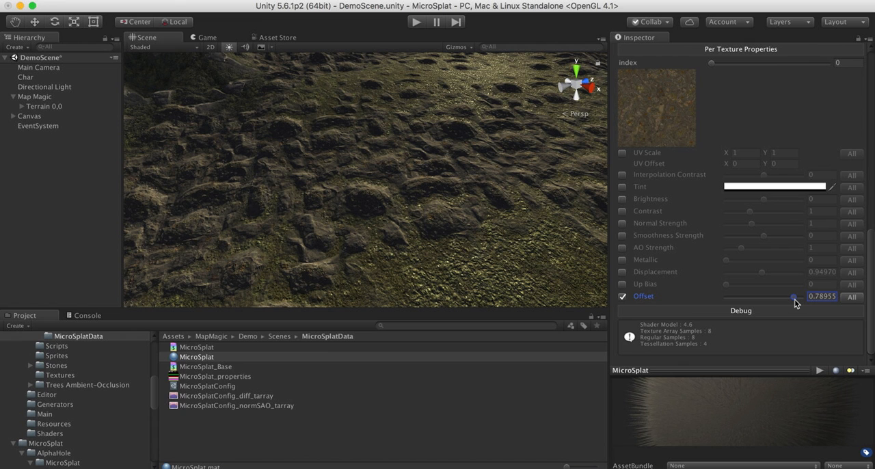
{"action": "left_click_drag", "start_coordinate": [793, 295], "coordinate": [747, 295]}
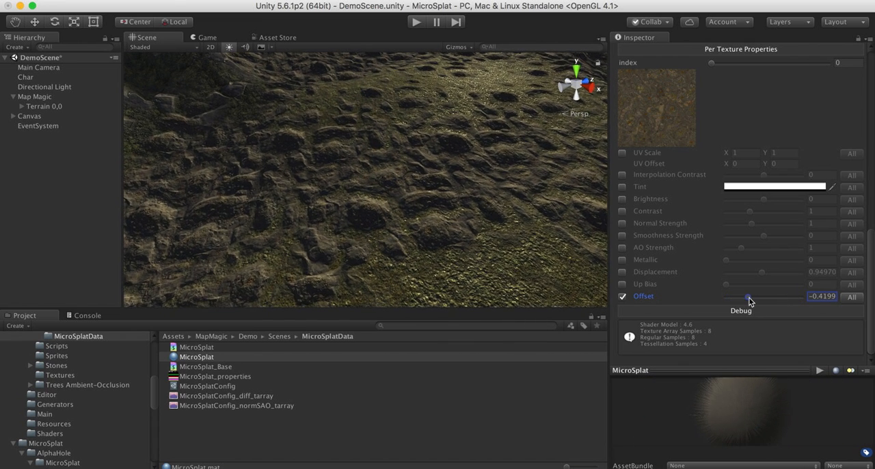
{"action": "left_click_drag", "start_coordinate": [749, 297], "coordinate": [766, 297]}
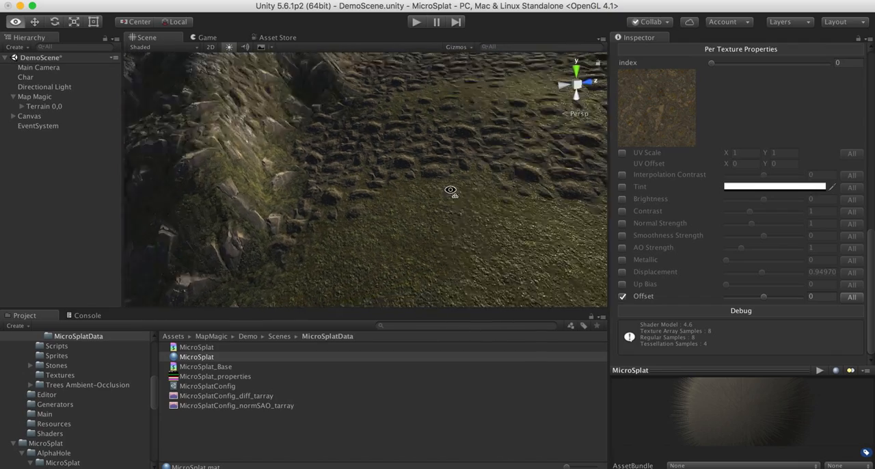
Step: Inspect the rocky slopes from other angles and return the Offset to 0
{"action": "left_click_drag", "start_coordinate": [450, 192], "coordinate": [211, 177]}
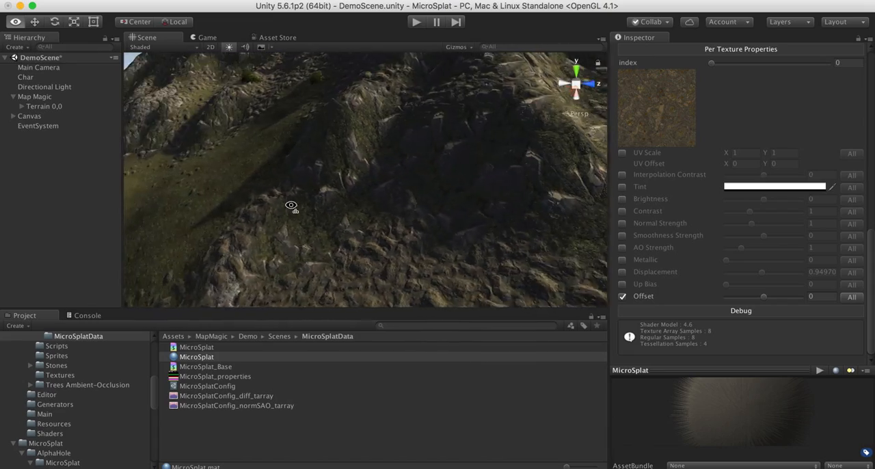
{"action": "left_click_drag", "start_coordinate": [291, 205], "coordinate": [437, 156]}
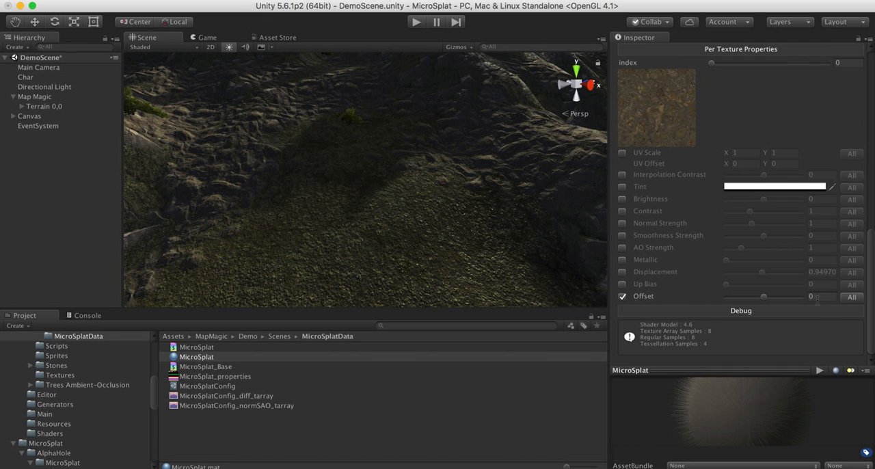
{"action": "mouse_move", "coordinate": [741, 303]}
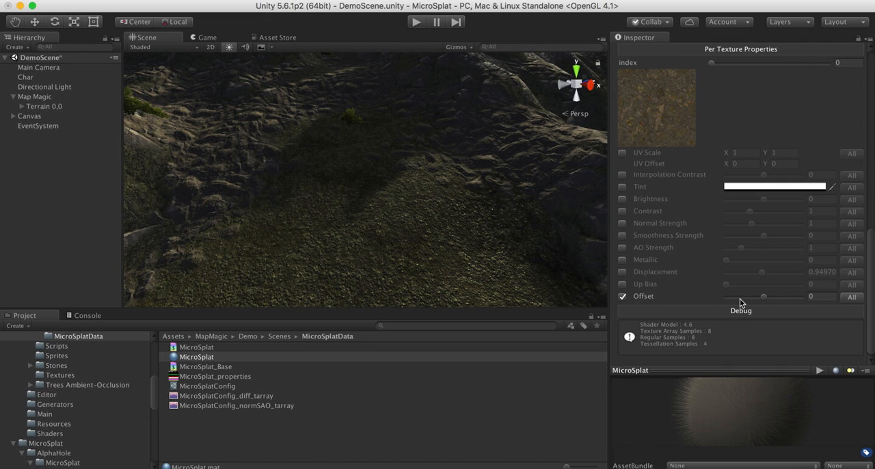
{"action": "mouse_move", "coordinate": [744, 302]}
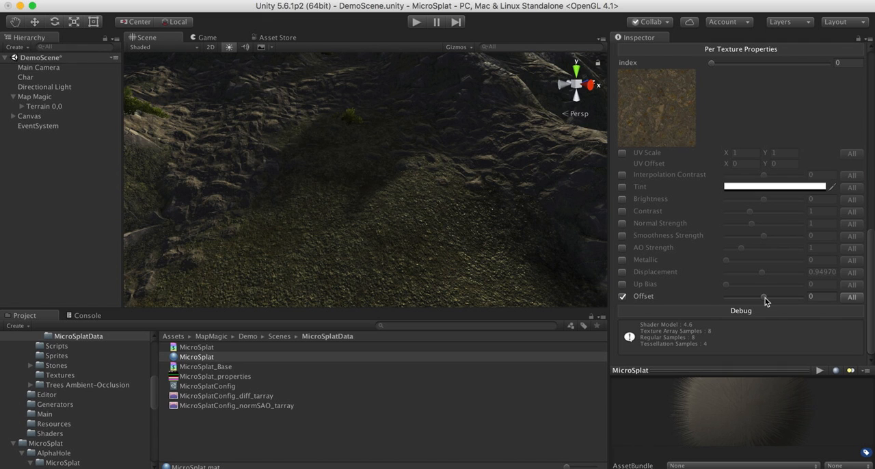
{"action": "left_click_drag", "start_coordinate": [362, 171], "coordinate": [273, 205]}
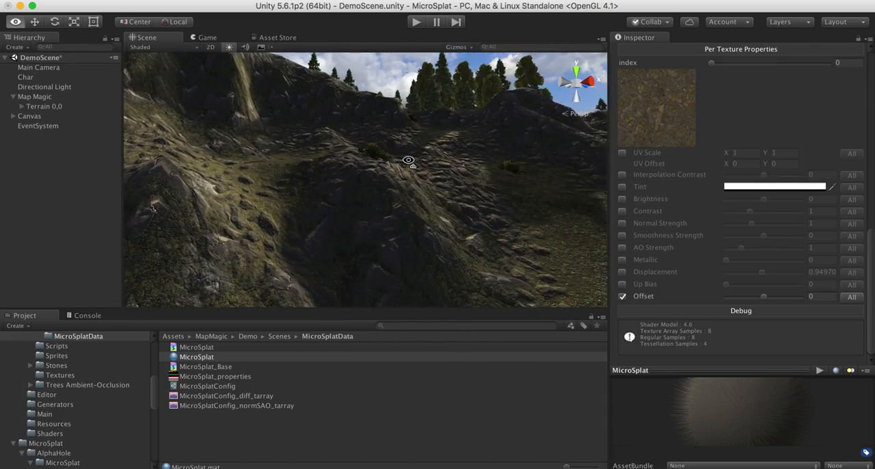
Step: Disable the rock texture's per-texture Offset override
{"action": "left_click", "coordinate": [624, 296]}
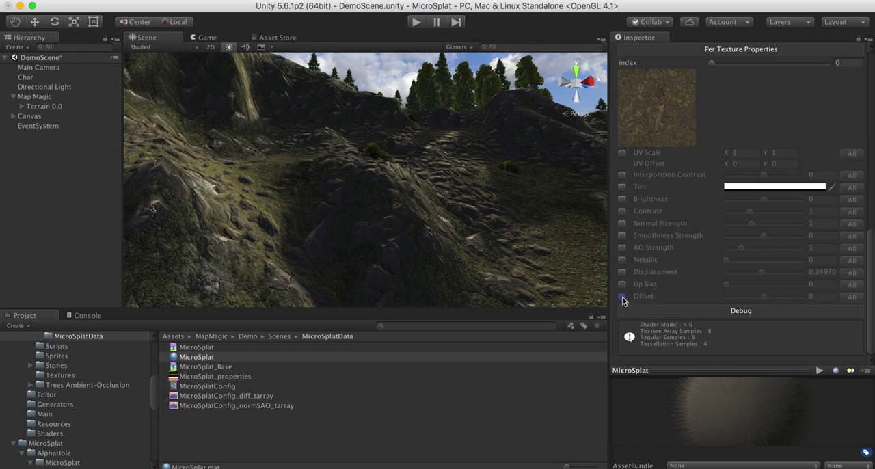
{"action": "left_click", "coordinate": [622, 296]}
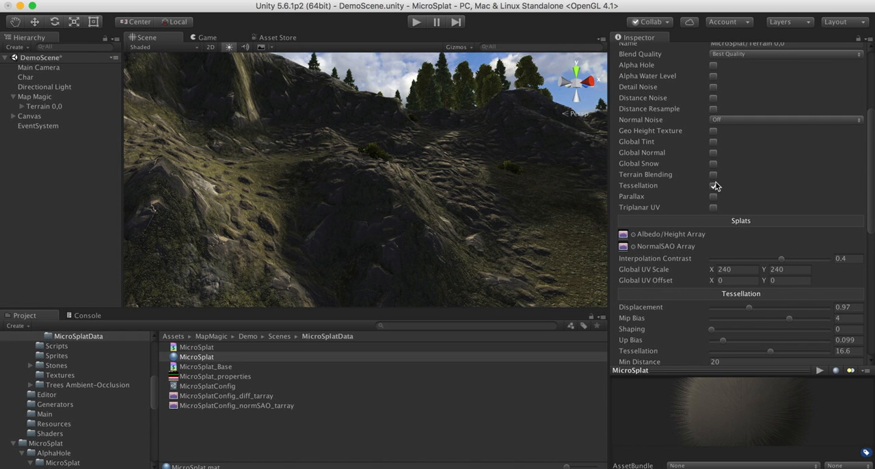
Step: Enable Parallax on the material and try parallax height at 0.063 and 0
{"action": "left_click", "coordinate": [714, 186]}
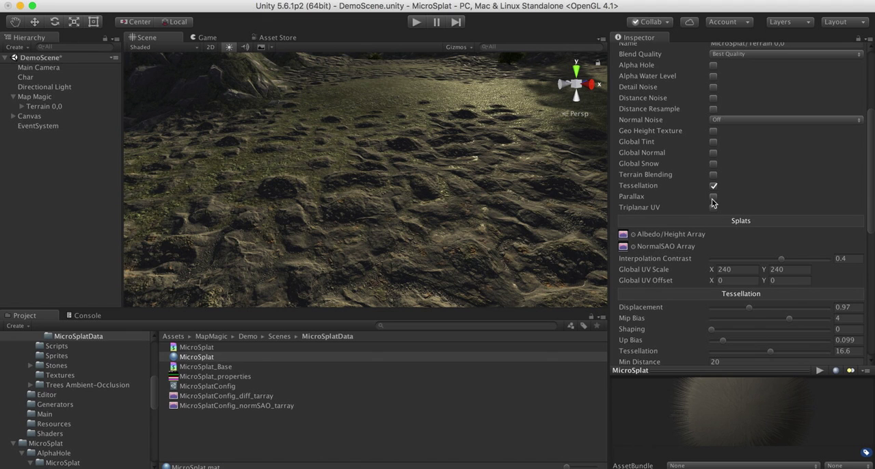
{"action": "left_click", "coordinate": [714, 197]}
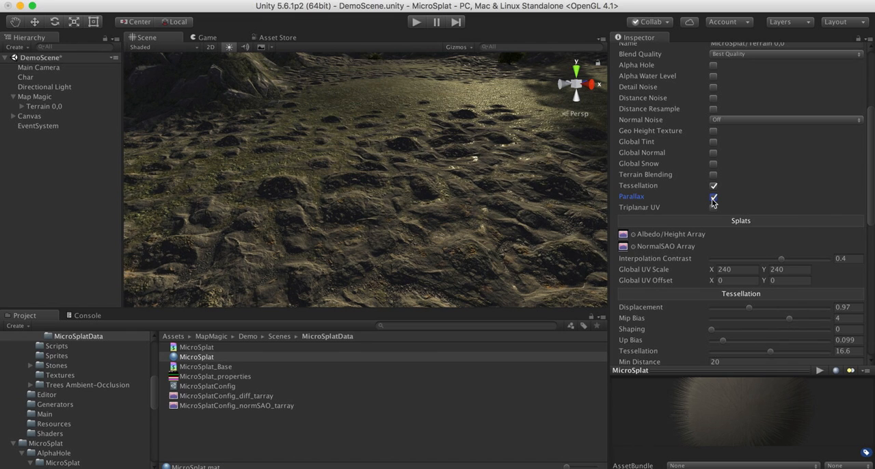
{"action": "left_click", "coordinate": [714, 197]}
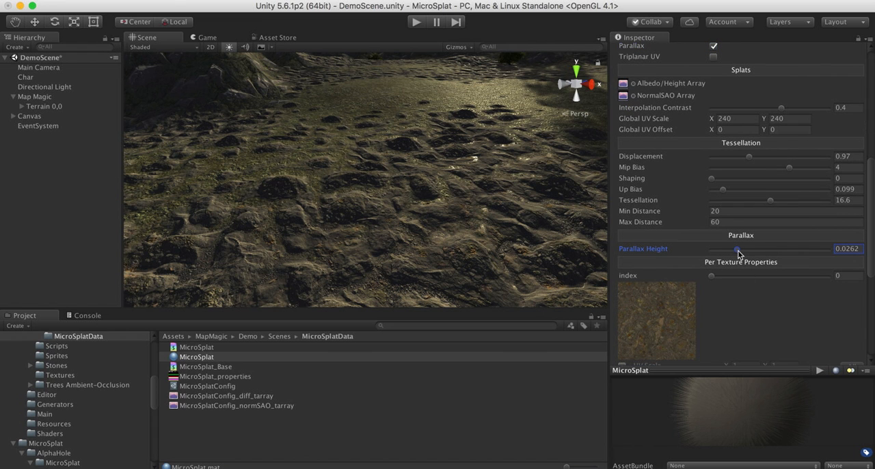
{"action": "left_click_drag", "start_coordinate": [737, 248], "coordinate": [775, 249]}
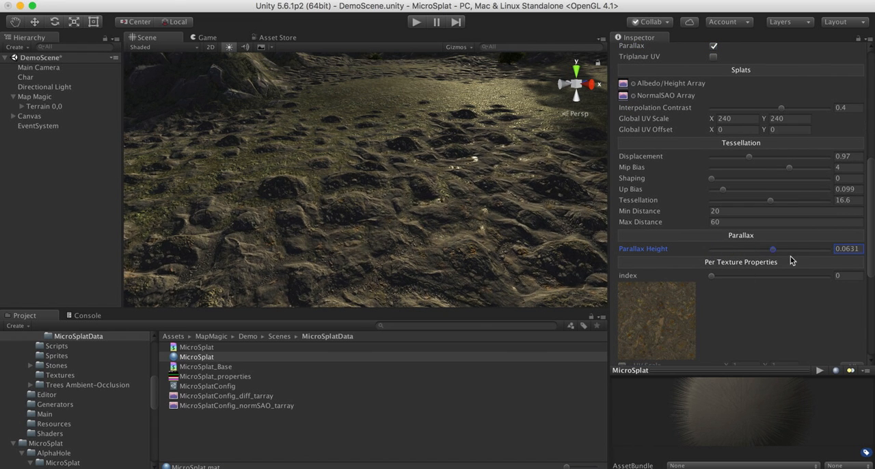
{"action": "left_click_drag", "start_coordinate": [772, 249], "coordinate": [717, 249]}
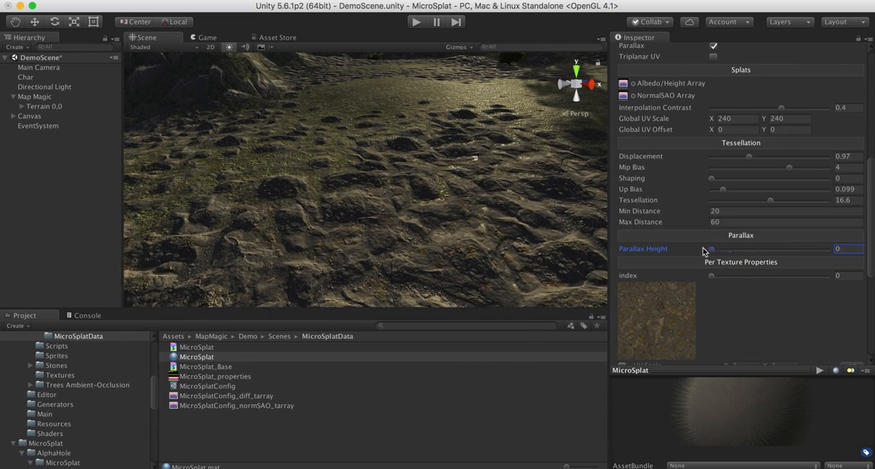
Step: Tune Parallax Height through 0.018, 0.056 and 0.038, settling at about 0.033
{"action": "left_click_drag", "start_coordinate": [712, 249], "coordinate": [728, 248]}
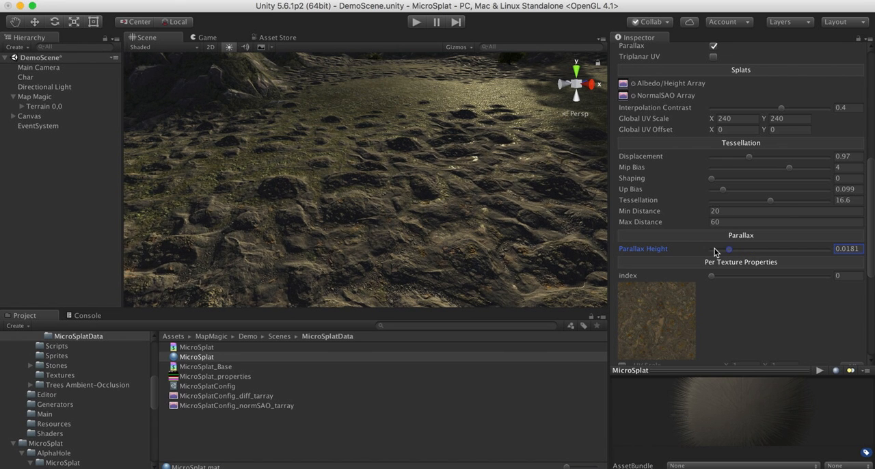
{"action": "left_click_drag", "start_coordinate": [728, 249], "coordinate": [766, 249]}
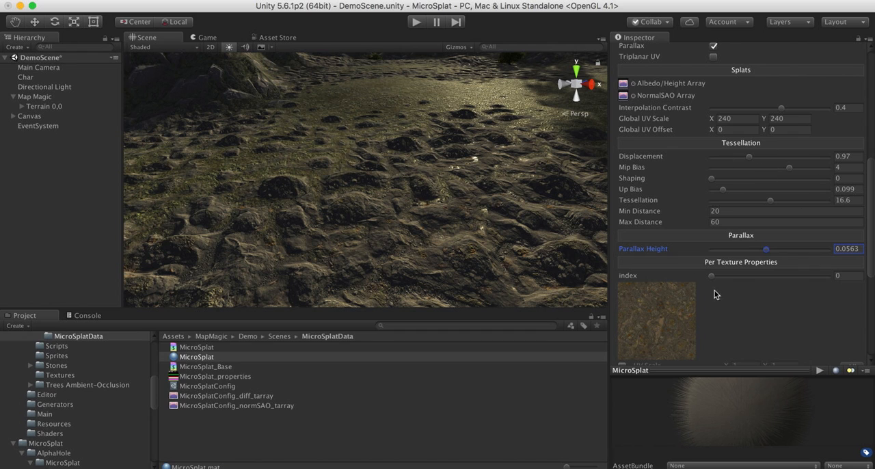
{"action": "mouse_move", "coordinate": [718, 240]}
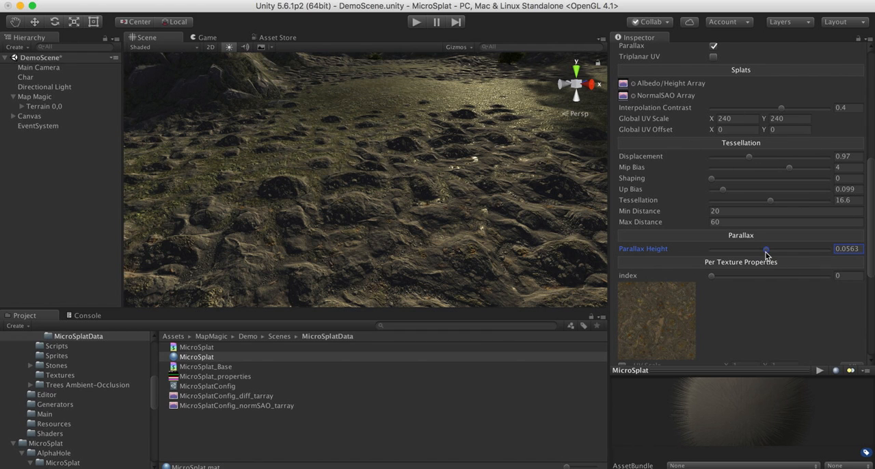
{"action": "left_click_drag", "start_coordinate": [766, 249], "coordinate": [746, 249]}
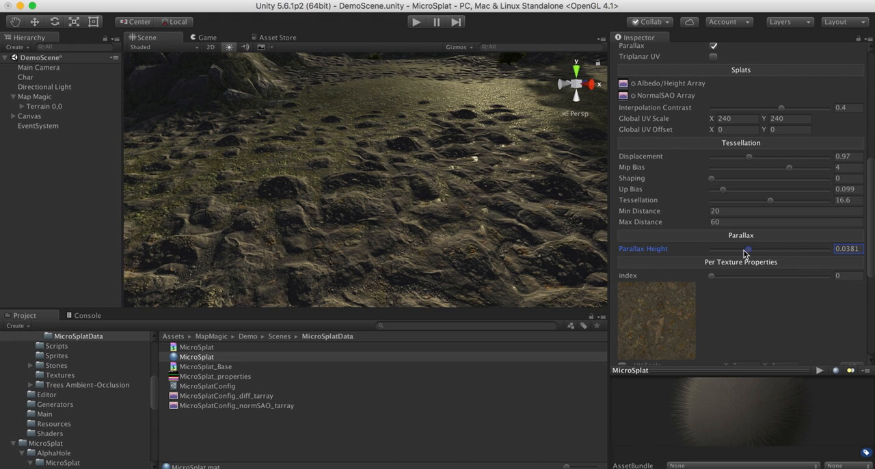
{"action": "left_click_drag", "start_coordinate": [747, 248], "coordinate": [744, 249]}
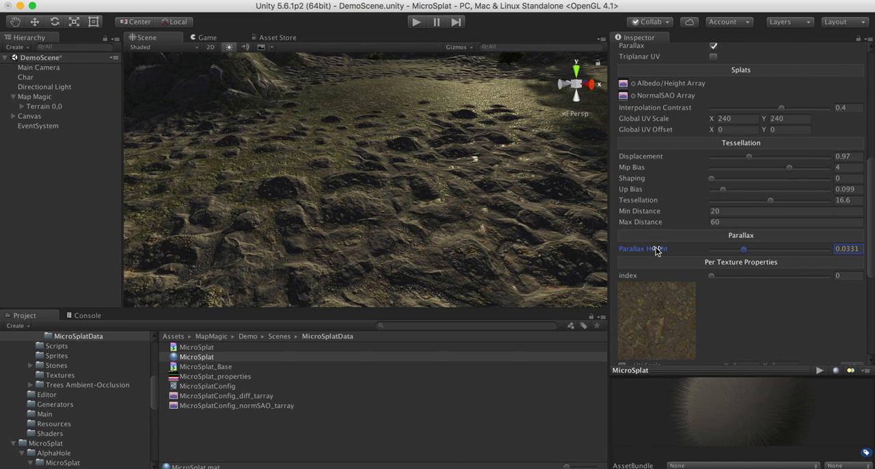
{"action": "mouse_move", "coordinate": [749, 271]}
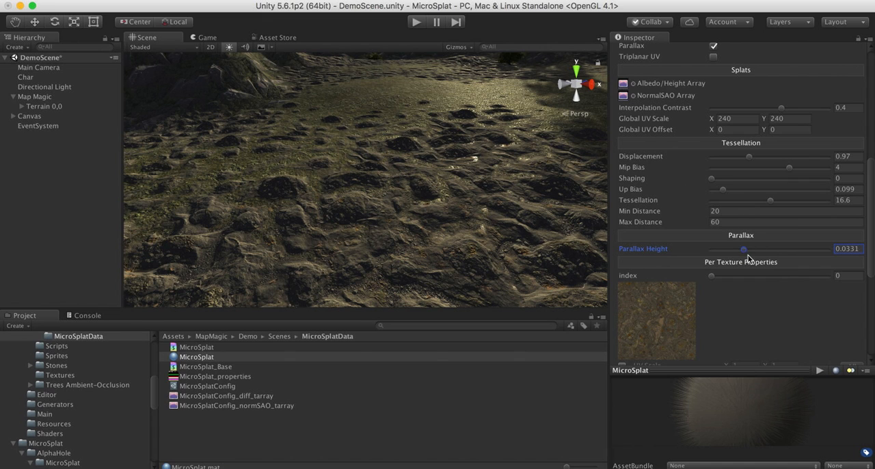
{"action": "mouse_move", "coordinate": [745, 255]}
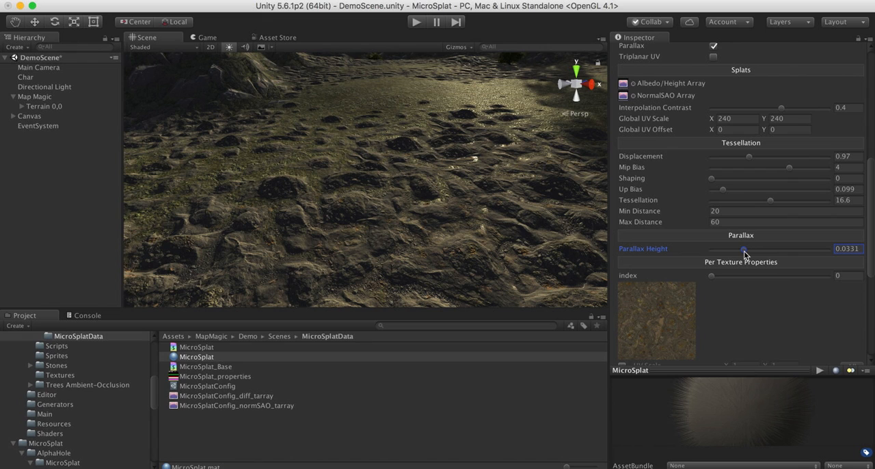
{"action": "mouse_move", "coordinate": [671, 172]}
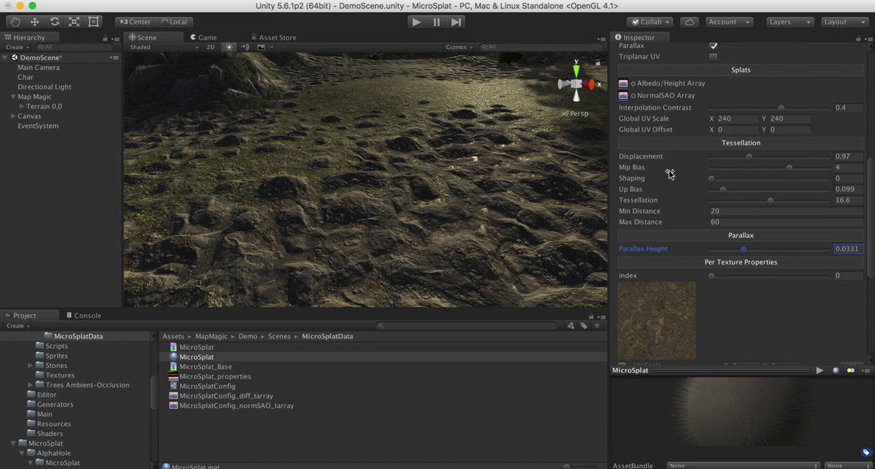
{"action": "mouse_move", "coordinate": [670, 172]}
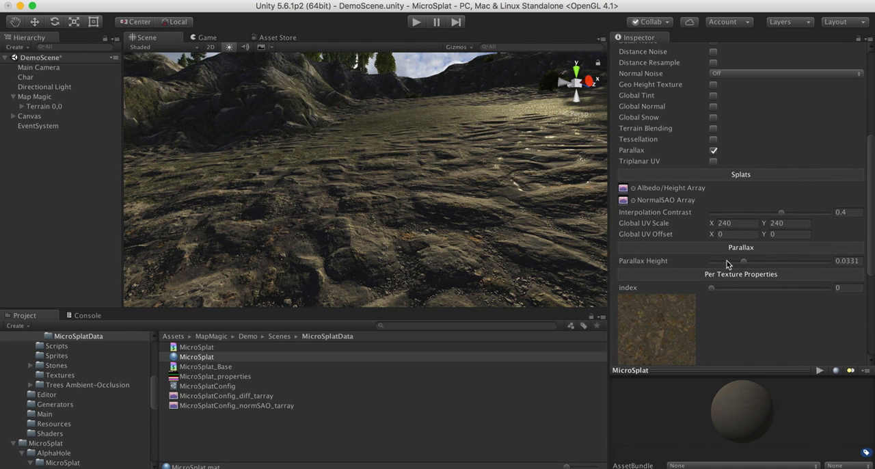
Step: Try stronger parallax heights between 0 and about 0.1 on the terrain material
{"action": "left_click_drag", "start_coordinate": [744, 260], "coordinate": [712, 260]}
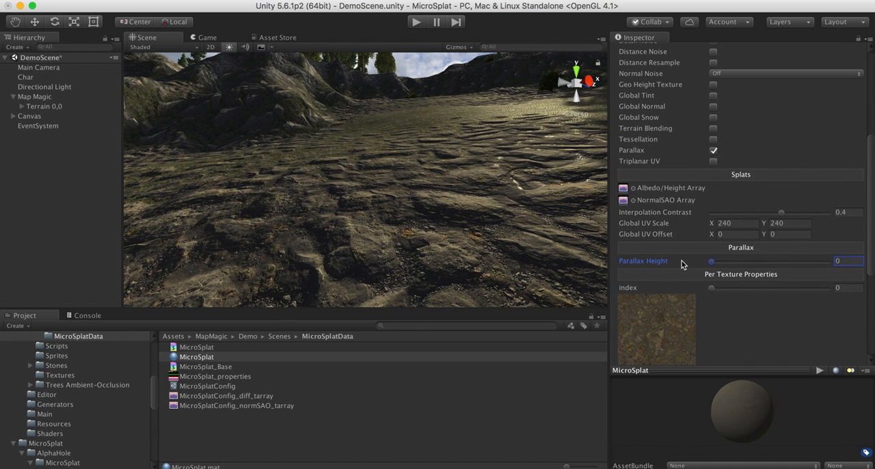
{"action": "left_click_drag", "start_coordinate": [711, 262], "coordinate": [786, 262]}
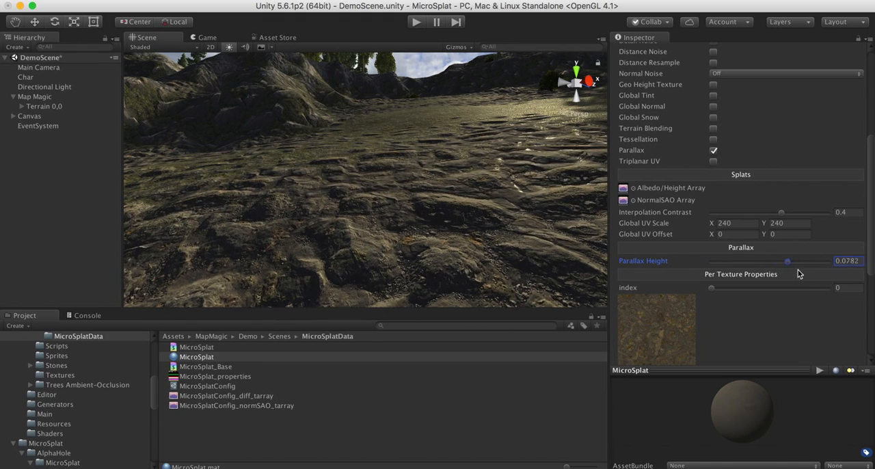
{"action": "left_click_drag", "start_coordinate": [787, 260], "coordinate": [804, 260]}
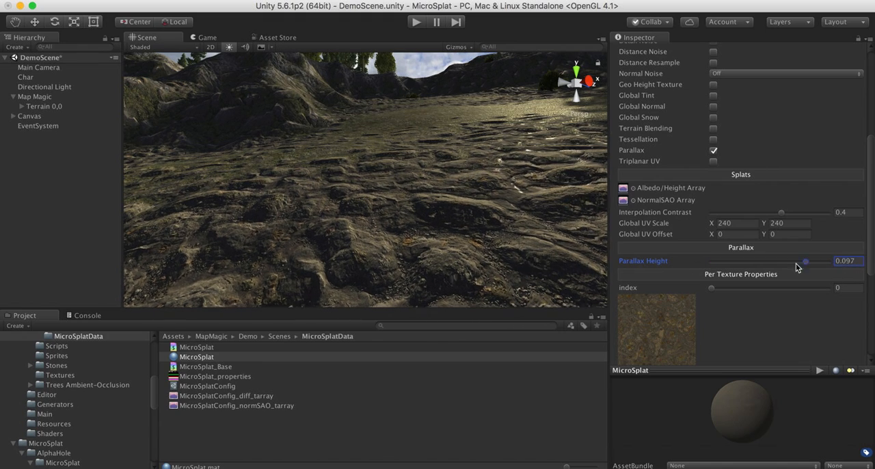
{"action": "left_click_drag", "start_coordinate": [805, 260], "coordinate": [826, 260]}
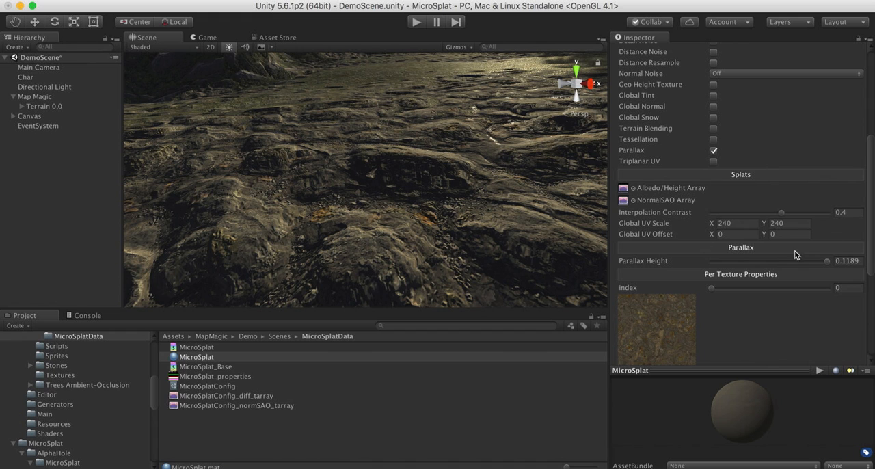
{"action": "left_click_drag", "start_coordinate": [826, 259], "coordinate": [801, 260]}
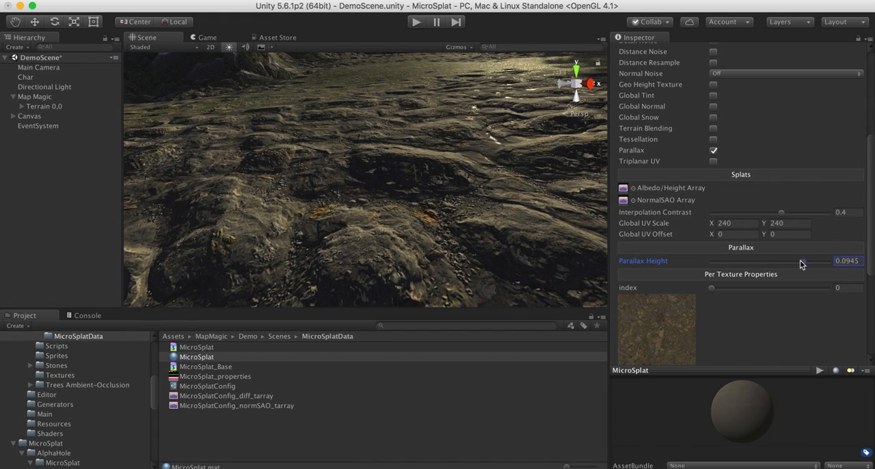
{"action": "left_click_drag", "start_coordinate": [821, 262], "coordinate": [791, 262]}
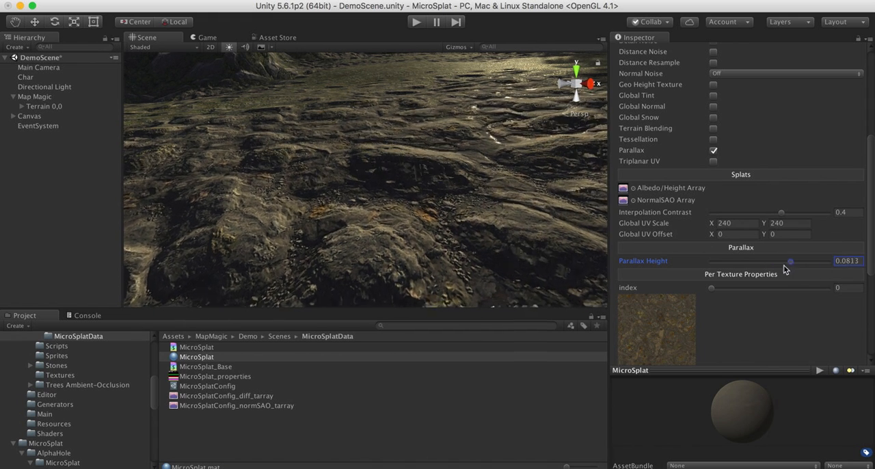
Step: Push parallax height up to 0.12, then settle it at a subtle 0.0244
{"action": "left_click_drag", "start_coordinate": [790, 259], "coordinate": [828, 259]}
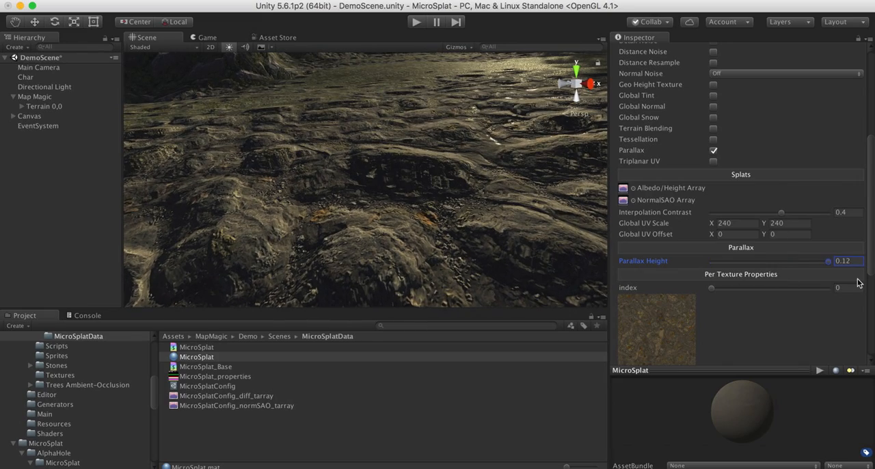
{"action": "left_click_drag", "start_coordinate": [828, 260], "coordinate": [785, 260]}
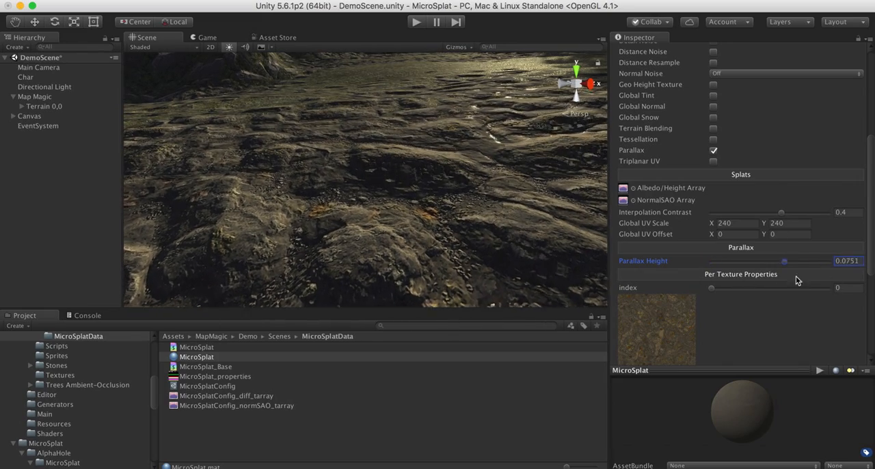
{"action": "left_click_drag", "start_coordinate": [785, 259], "coordinate": [774, 260]}
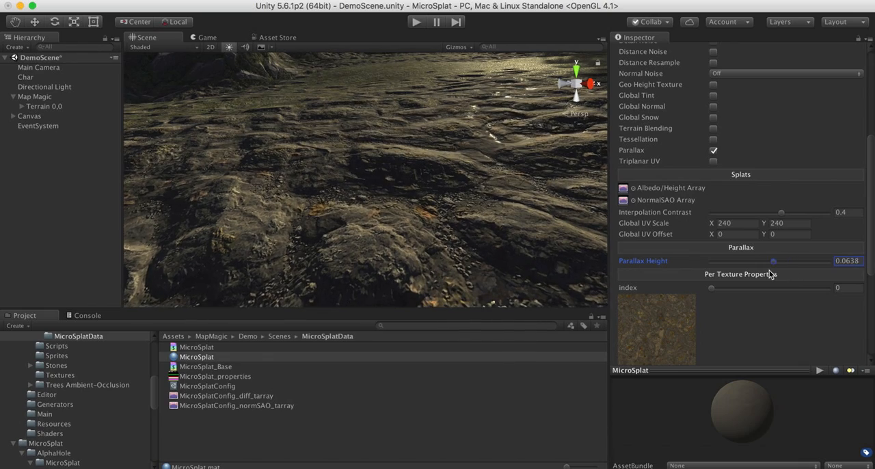
{"action": "left_click_drag", "start_coordinate": [774, 260], "coordinate": [820, 260]}
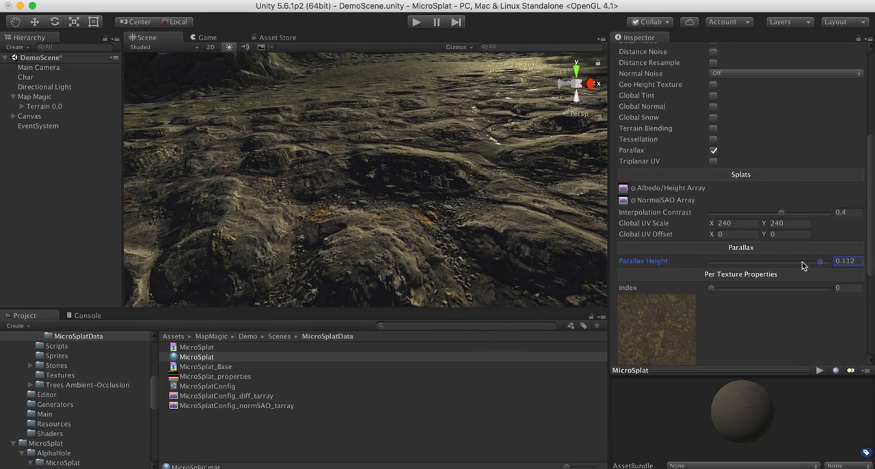
{"action": "left_click_drag", "start_coordinate": [821, 260], "coordinate": [736, 175]}
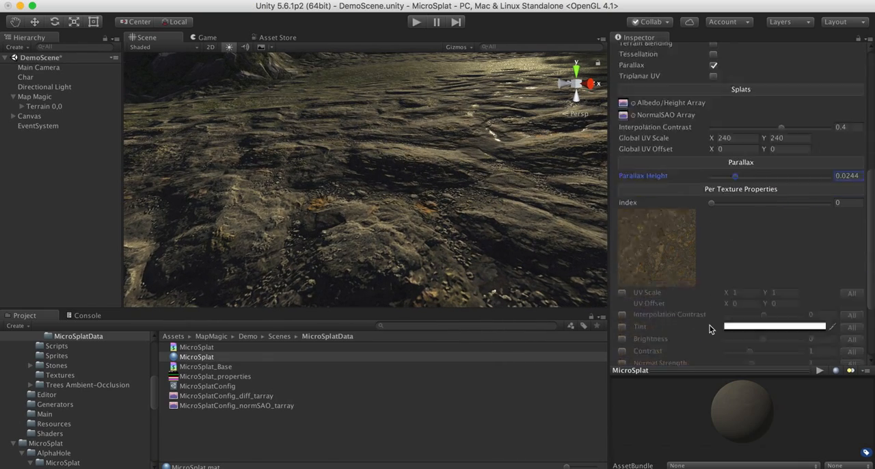
Step: Nudge the parallax height up slightly to 0.0275
{"action": "scroll", "scroll_direction": "down", "scroll_amount": 3}
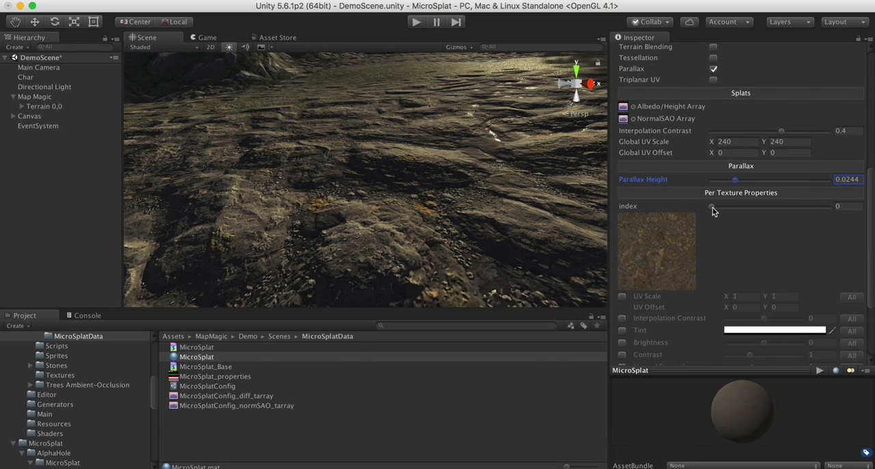
{"action": "mouse_move", "coordinate": [749, 165]}
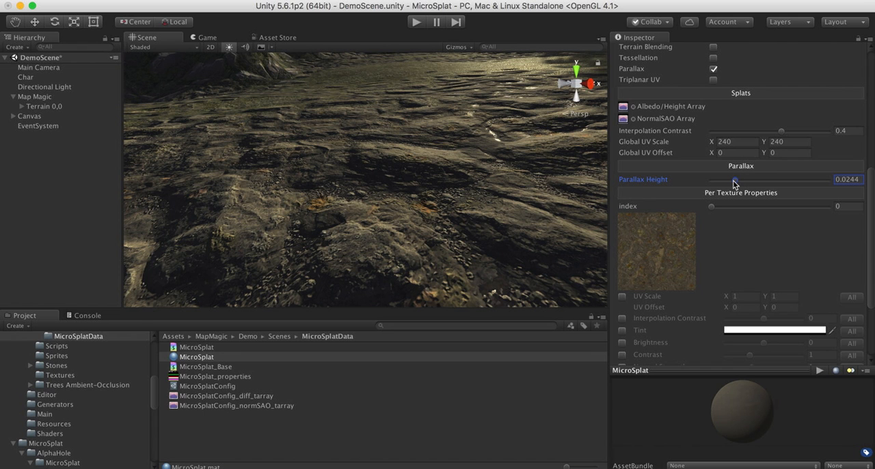
{"action": "left_click_drag", "start_coordinate": [733, 179], "coordinate": [738, 179]}
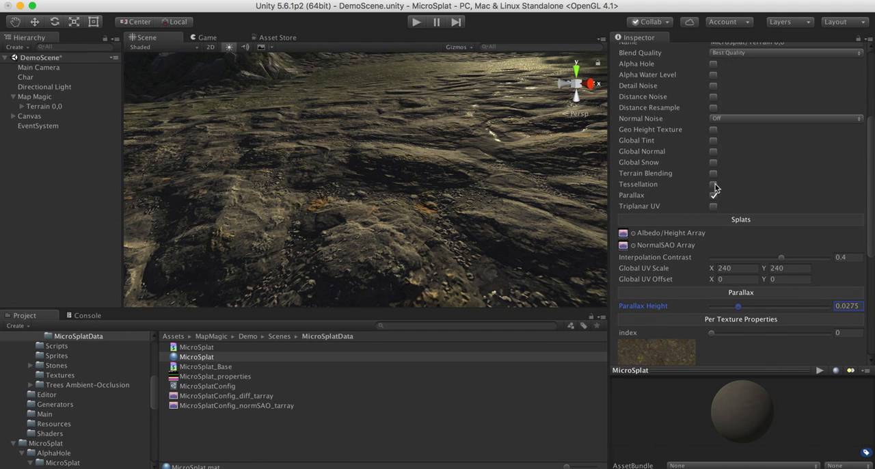
Step: Turn on tessellation alongside parallax and inspect the displaced hillside in the Scene view
{"action": "left_click", "coordinate": [713, 183]}
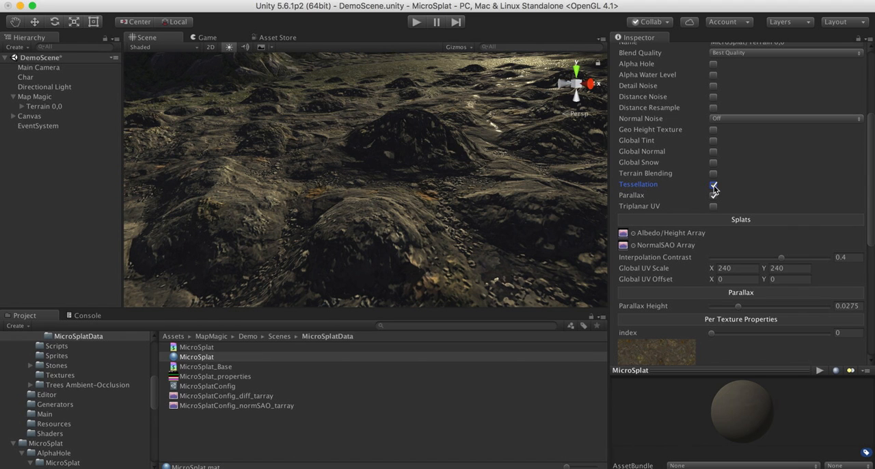
{"action": "left_click", "coordinate": [714, 183]}
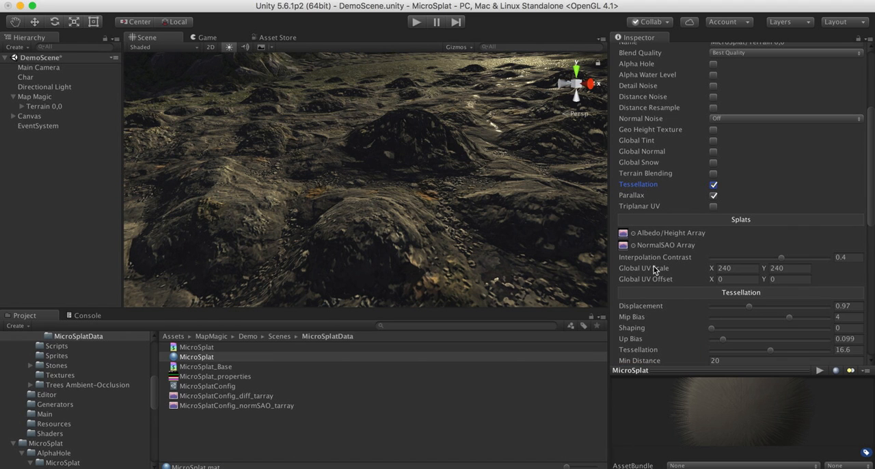
{"action": "scroll", "scroll_direction": "down", "scroll_amount": 3}
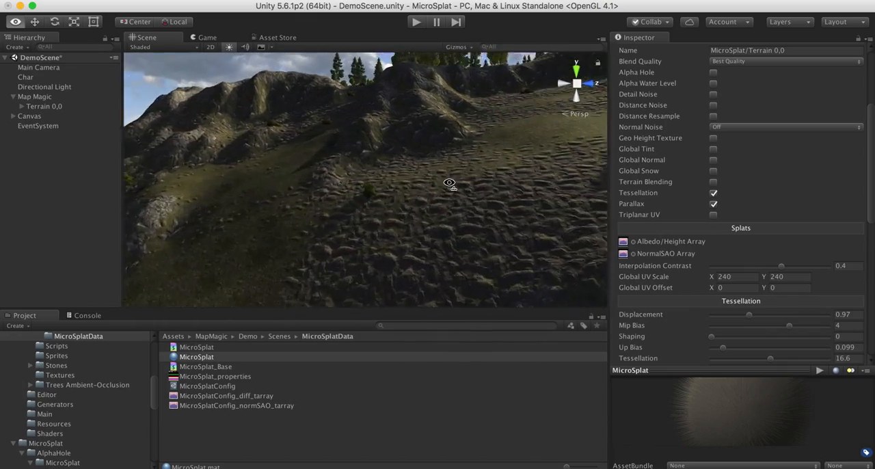
{"action": "left_click_drag", "start_coordinate": [448, 183], "coordinate": [593, 202]}
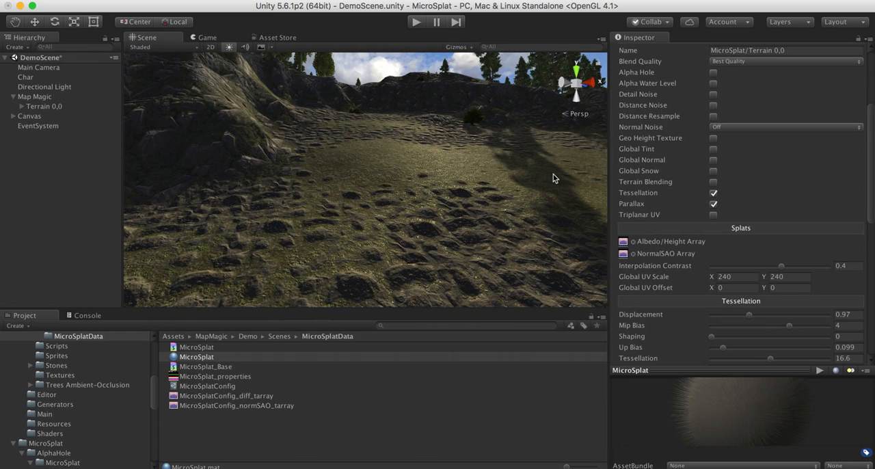
{"action": "scroll", "scroll_direction": "down", "scroll_amount": 3}
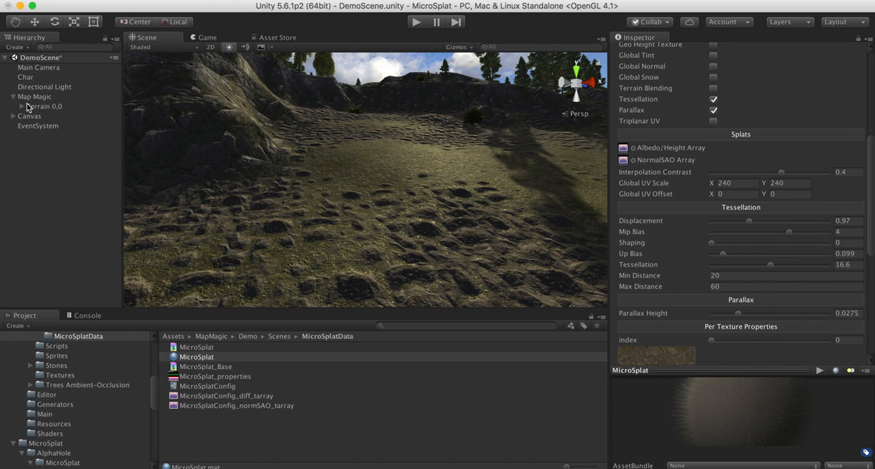
Step: Select Terrain 0.0 in the Hierarchy to review its Base Map Dist. of 80
{"action": "left_click", "coordinate": [44, 107]}
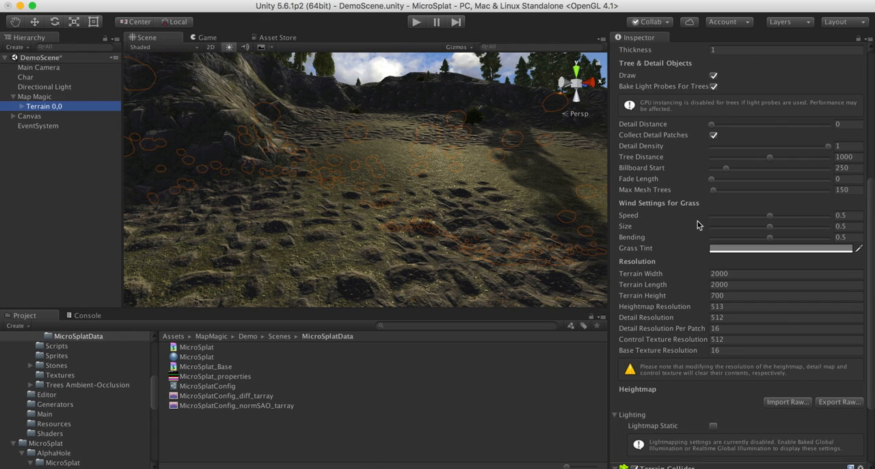
{"action": "mouse_move", "coordinate": [684, 208]}
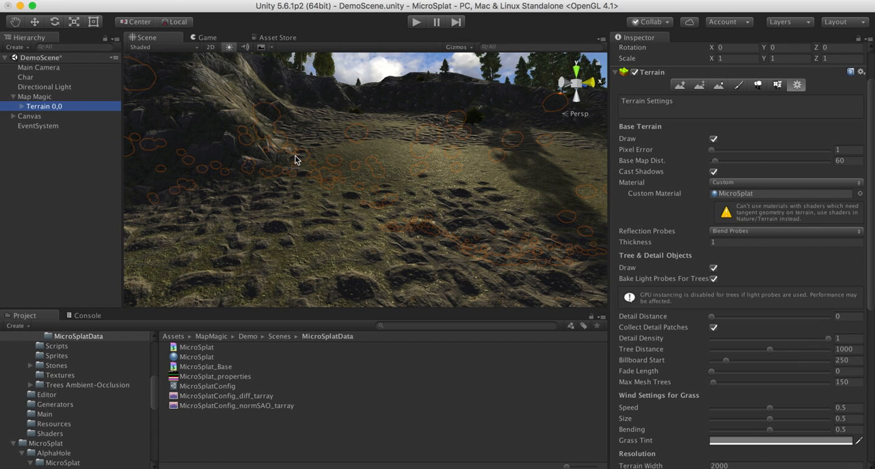
{"action": "mouse_move", "coordinate": [88, 209]}
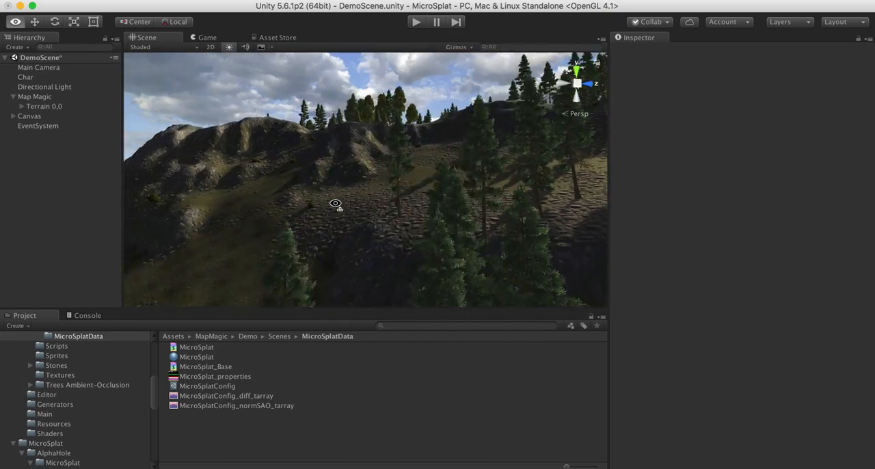
{"action": "left_click_drag", "start_coordinate": [336, 204], "coordinate": [526, 233]}
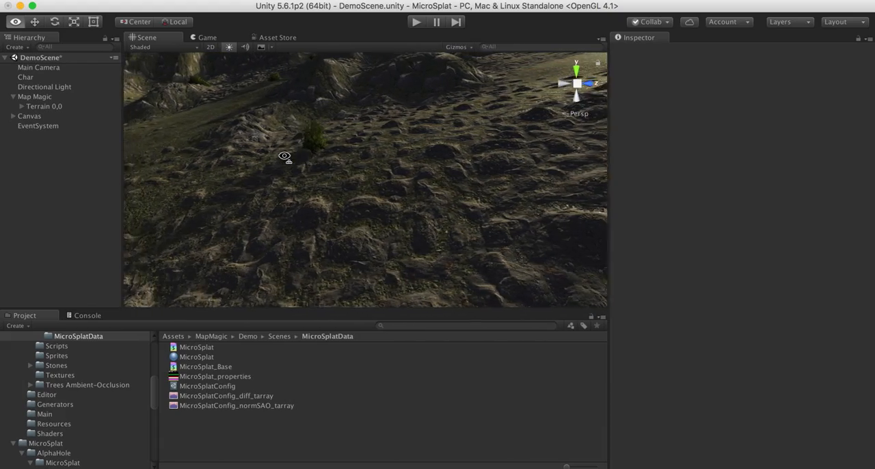
{"action": "left_click_drag", "start_coordinate": [284, 156], "coordinate": [534, 135]}
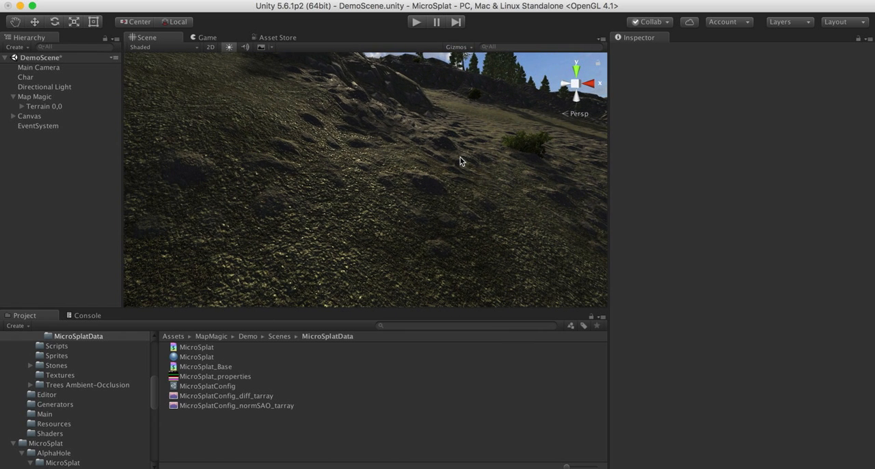
{"action": "left_click_drag", "start_coordinate": [462, 161], "coordinate": [282, 154]}
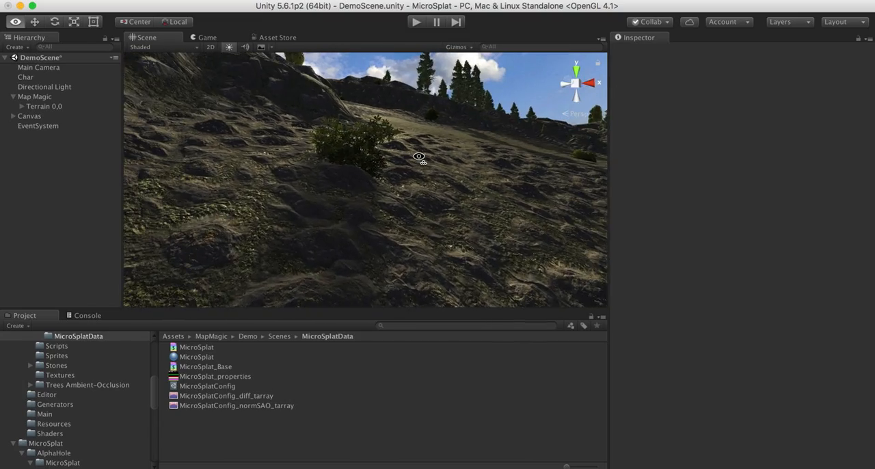
{"action": "left_click_drag", "start_coordinate": [419, 157], "coordinate": [471, 186]}
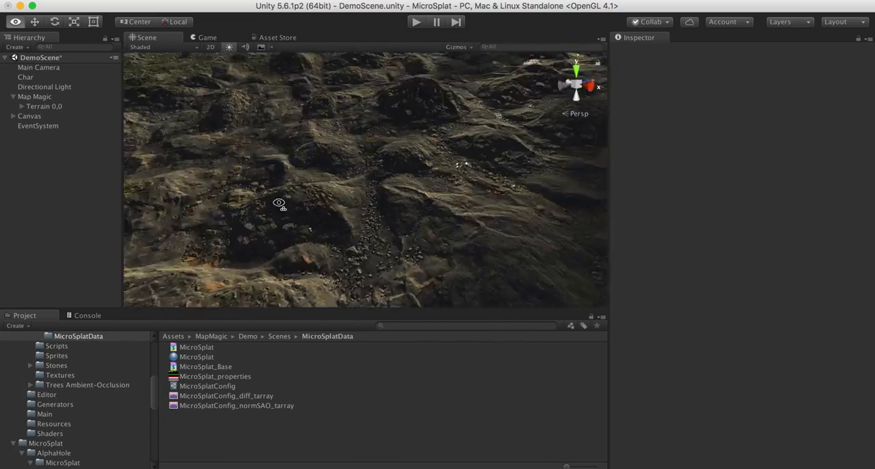
{"action": "left_click_drag", "start_coordinate": [279, 203], "coordinate": [268, 200]}
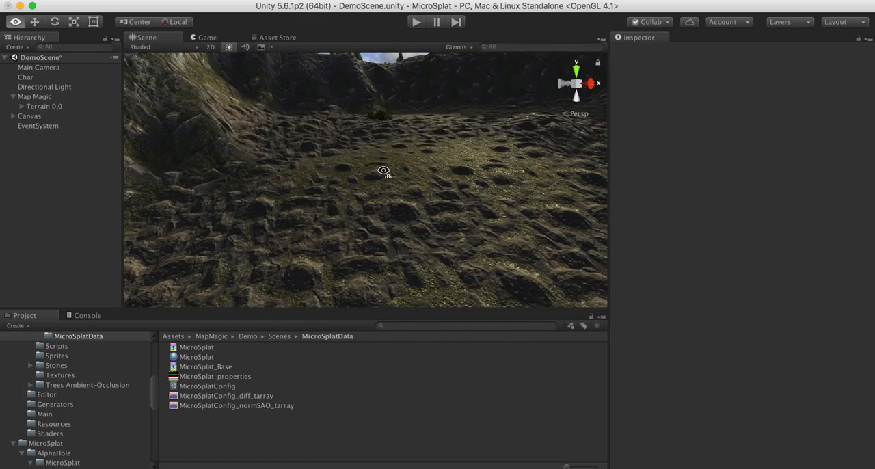
{"action": "left_click_drag", "start_coordinate": [382, 170], "coordinate": [438, 172]}
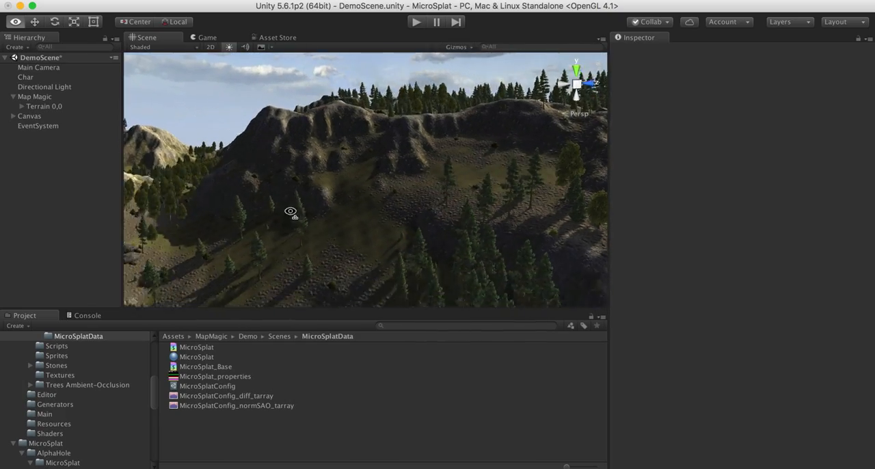
{"action": "left_click_drag", "start_coordinate": [290, 212], "coordinate": [375, 235]}
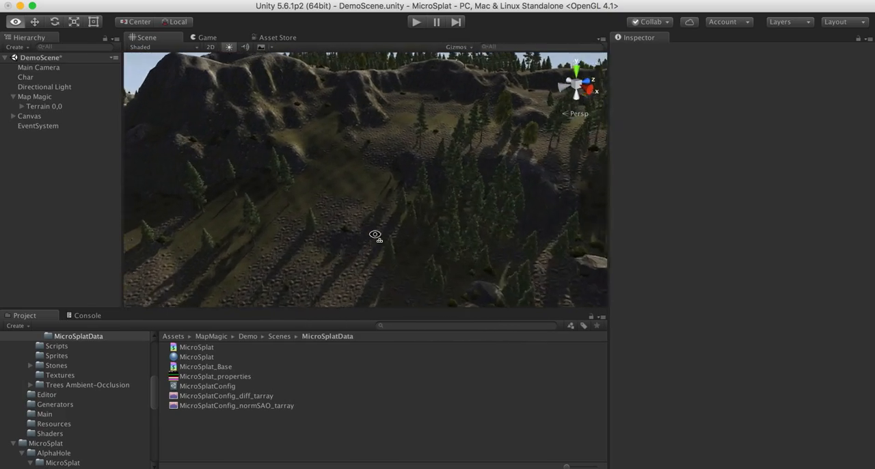
{"action": "left_click_drag", "start_coordinate": [375, 235], "coordinate": [429, 166]}
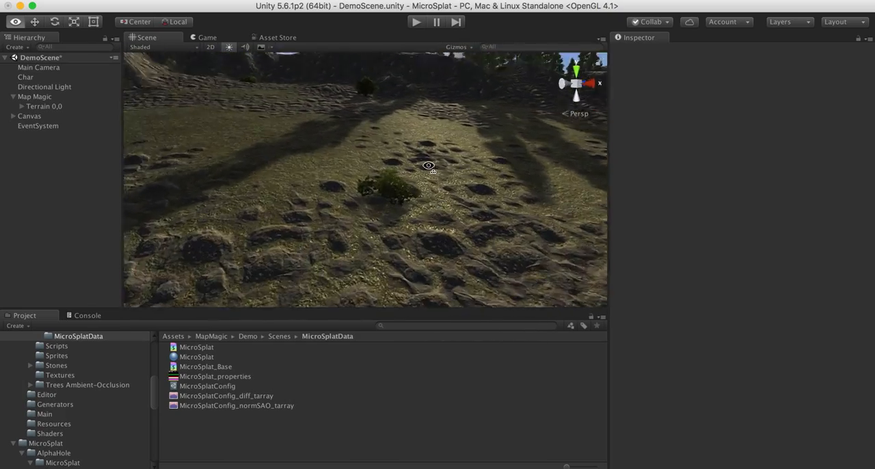
{"action": "left_click_drag", "start_coordinate": [429, 166], "coordinate": [377, 145]}
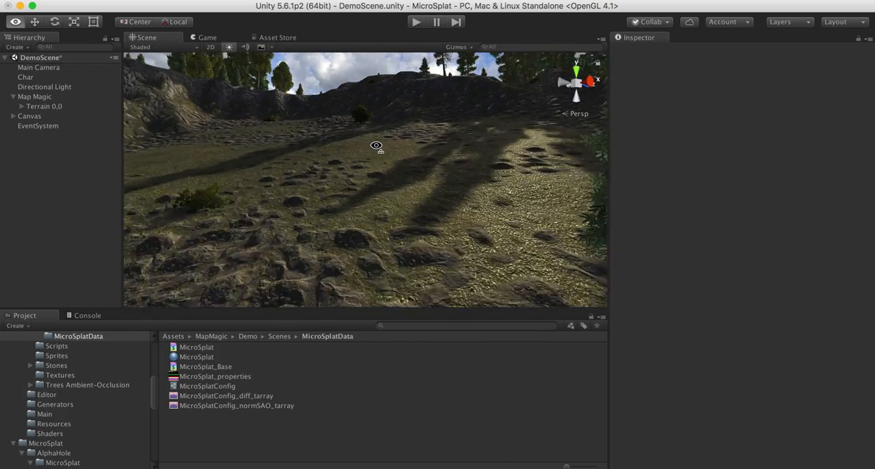